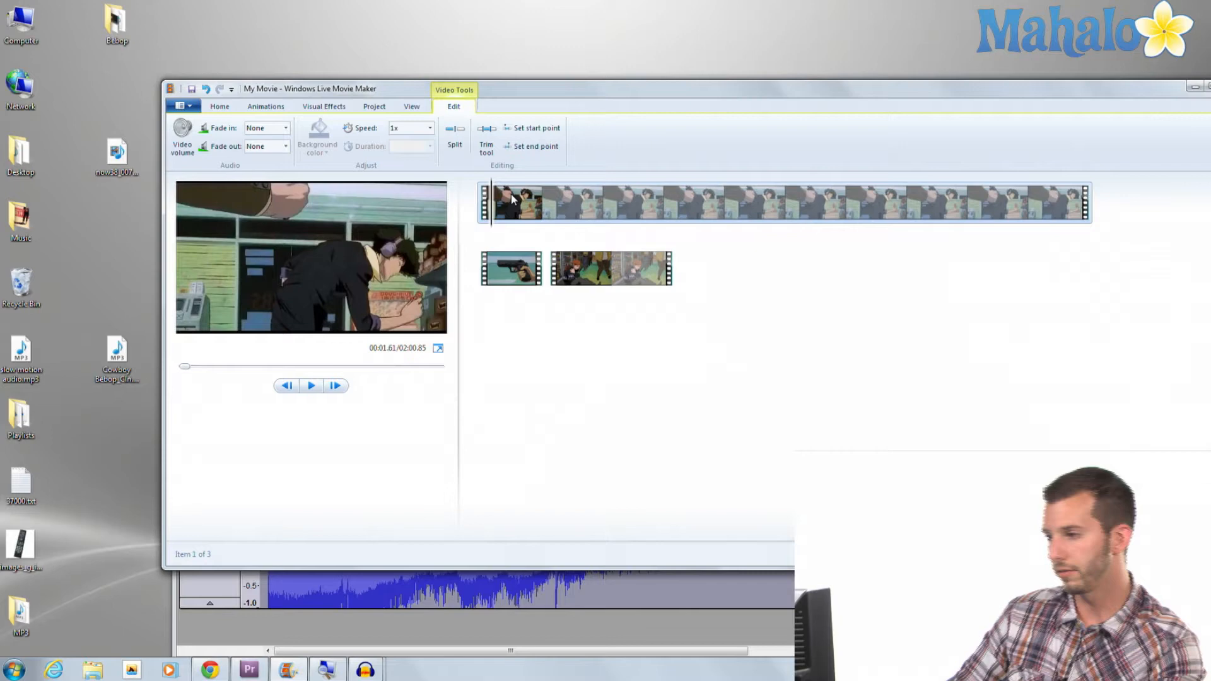
- Preview the long clip's start and end, then select the gun clip and the third clip
{"action": "left_click", "coordinate": [312, 386]}
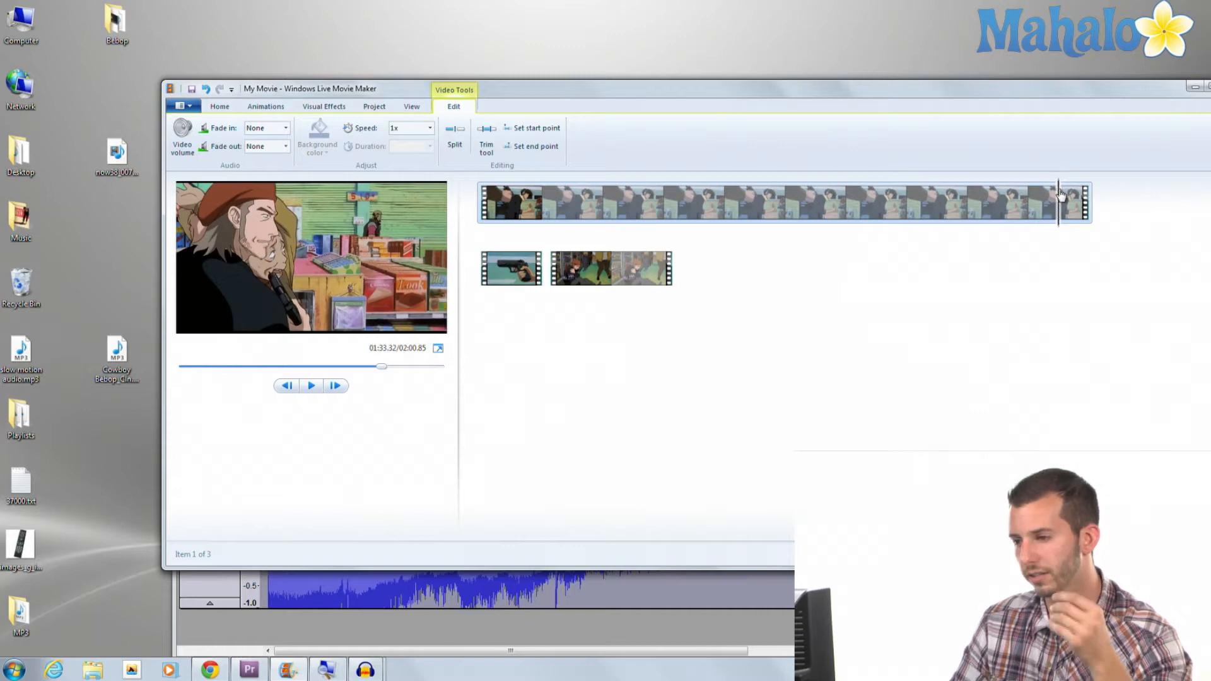
{"action": "left_click", "coordinate": [311, 386]}
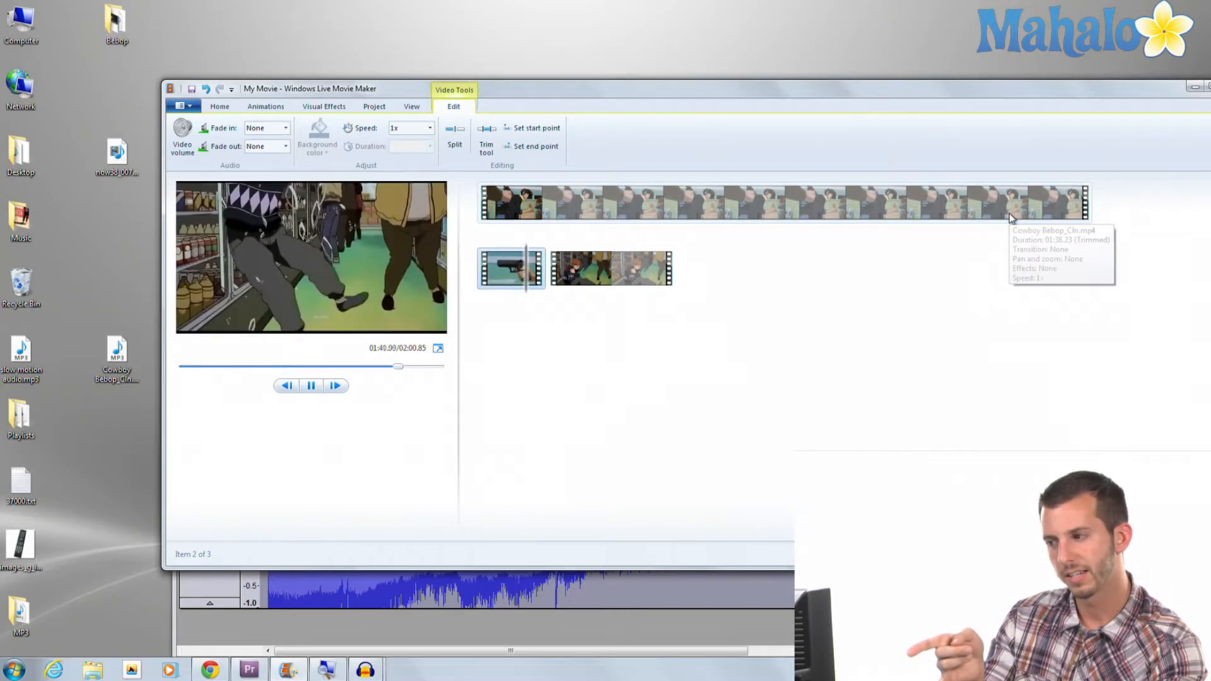
{"action": "left_click", "coordinate": [611, 267]}
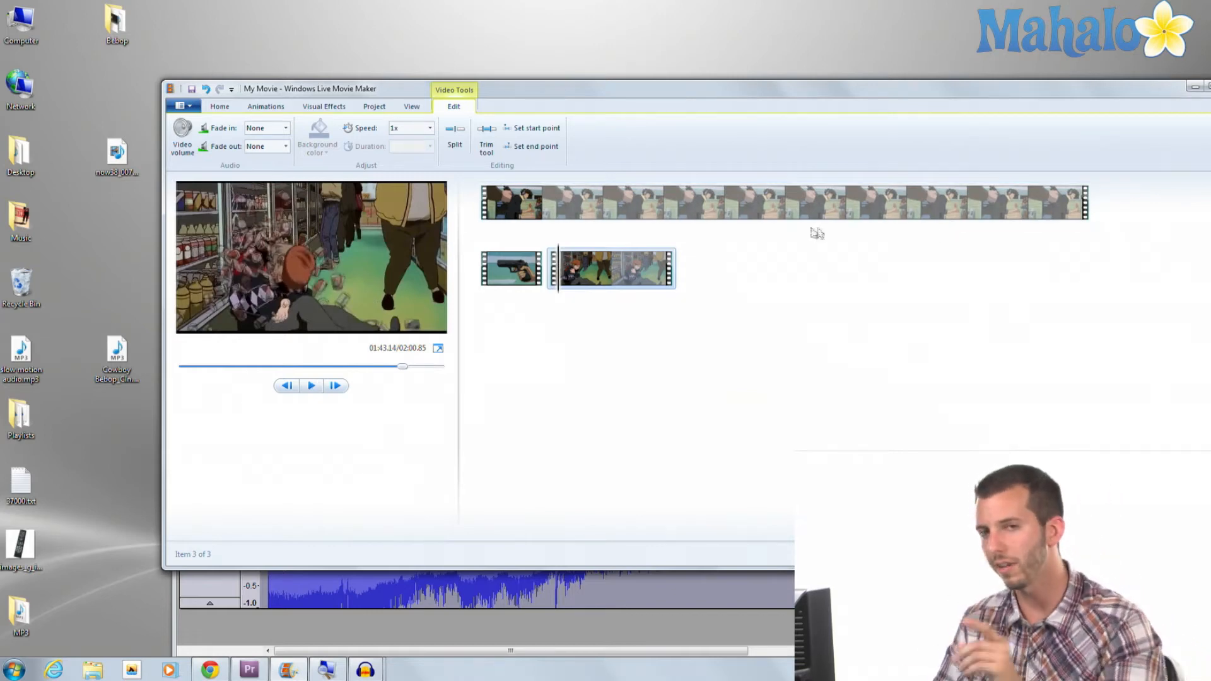
{"action": "left_click", "coordinate": [511, 267]}
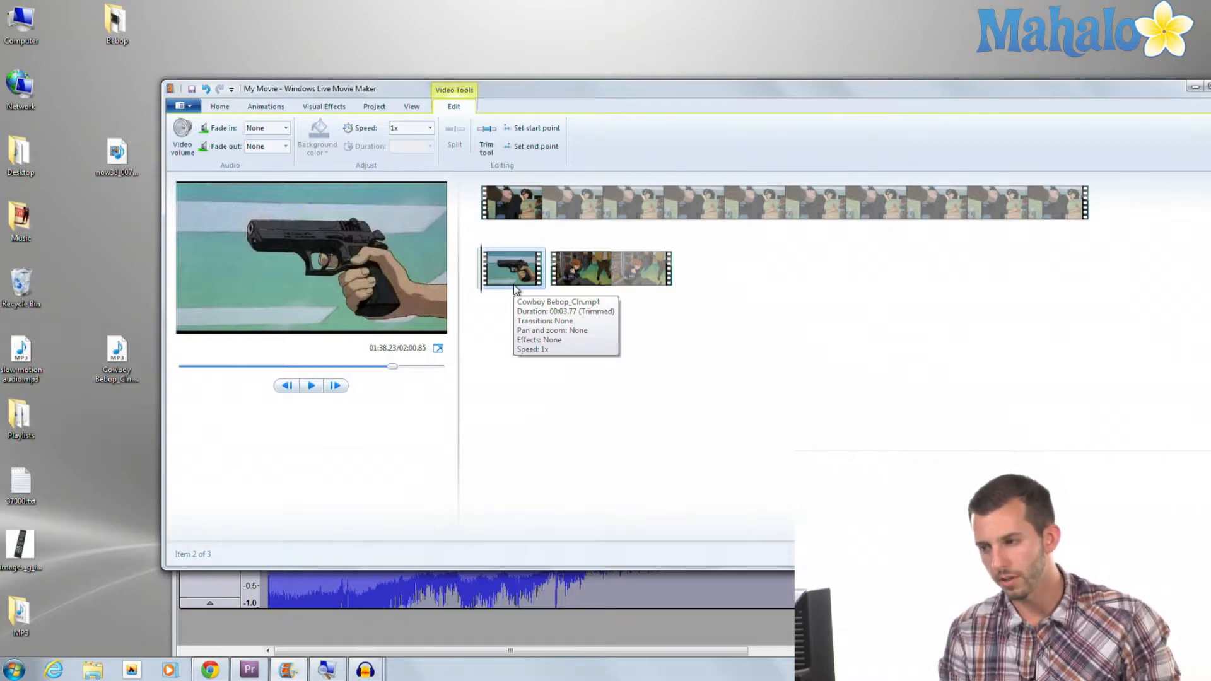
{"action": "mouse_move", "coordinate": [529, 288]}
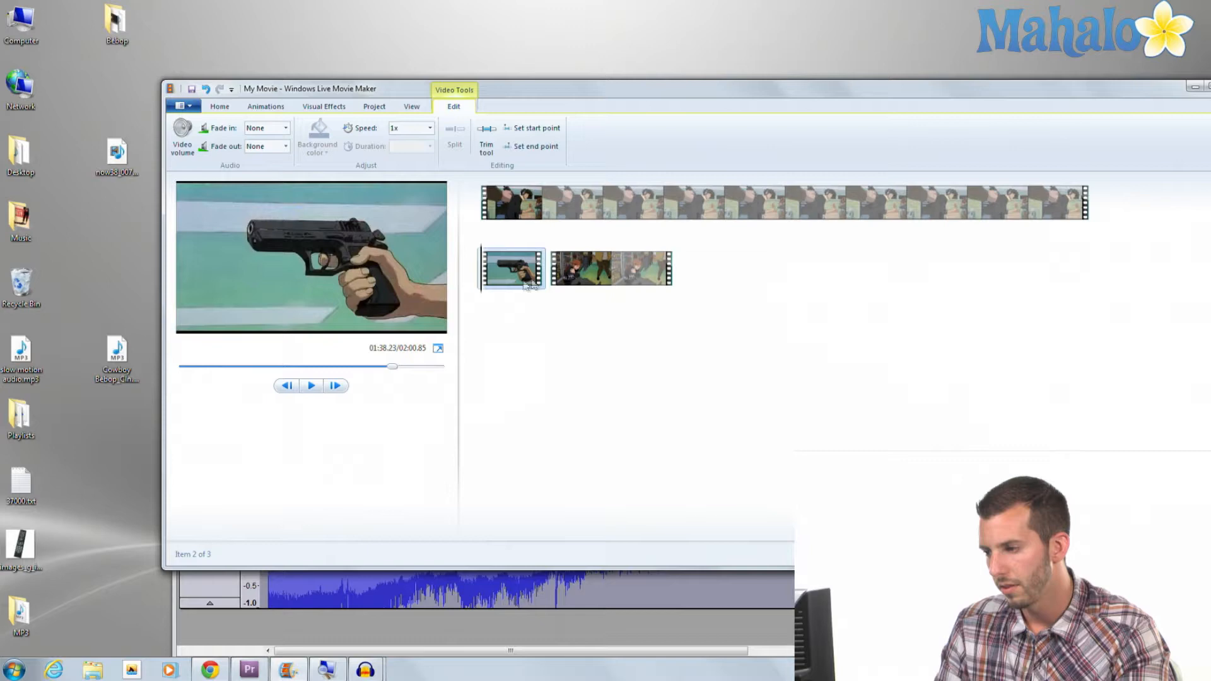
{"action": "mouse_move", "coordinate": [513, 269]}
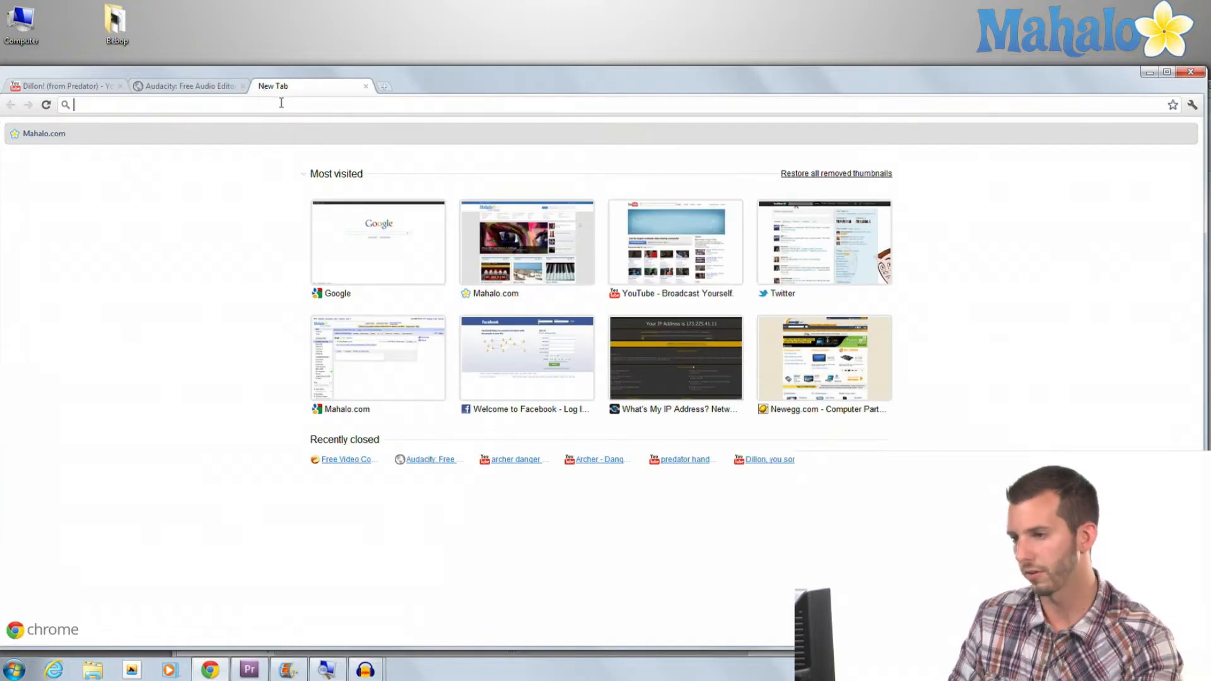
{"action": "type", "text": "www.download.com"}
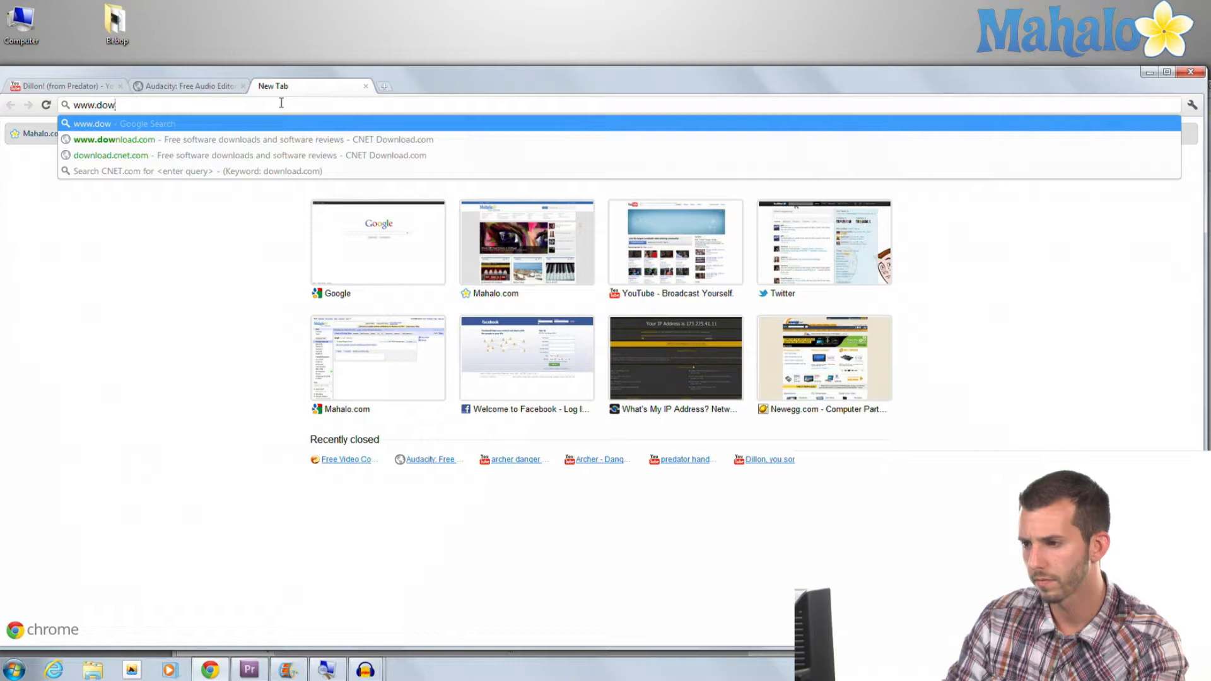
{"action": "left_click", "coordinate": [110, 156]}
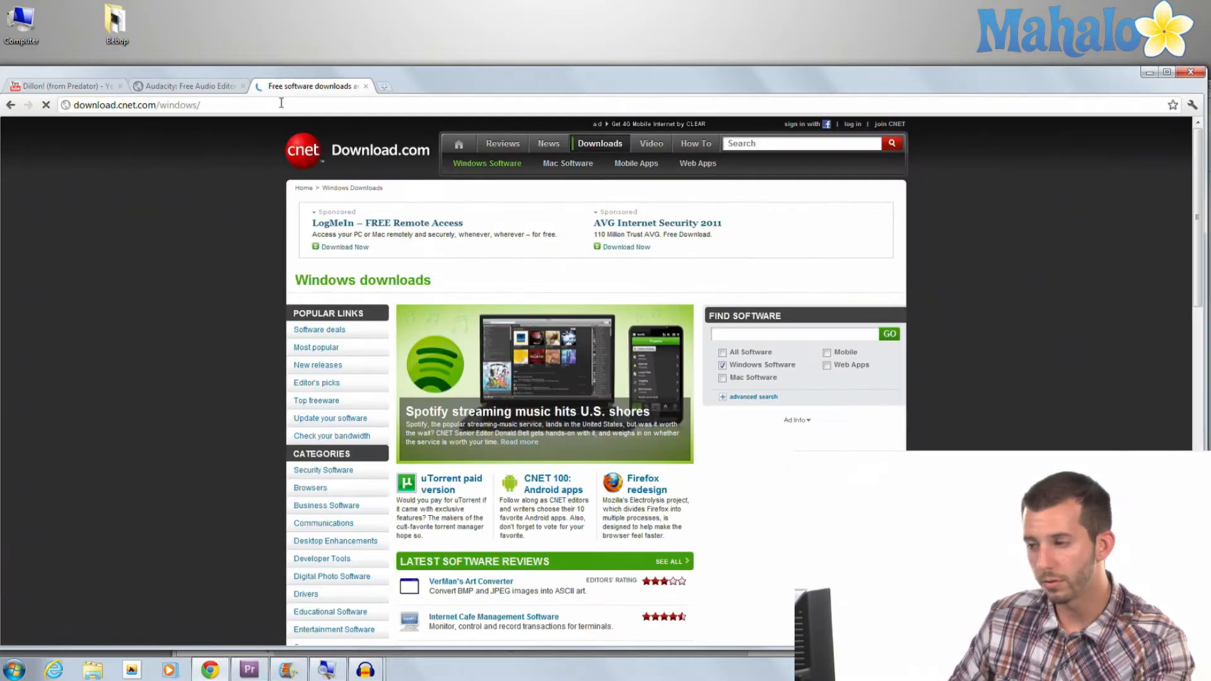
{"action": "left_click", "coordinate": [799, 143]}
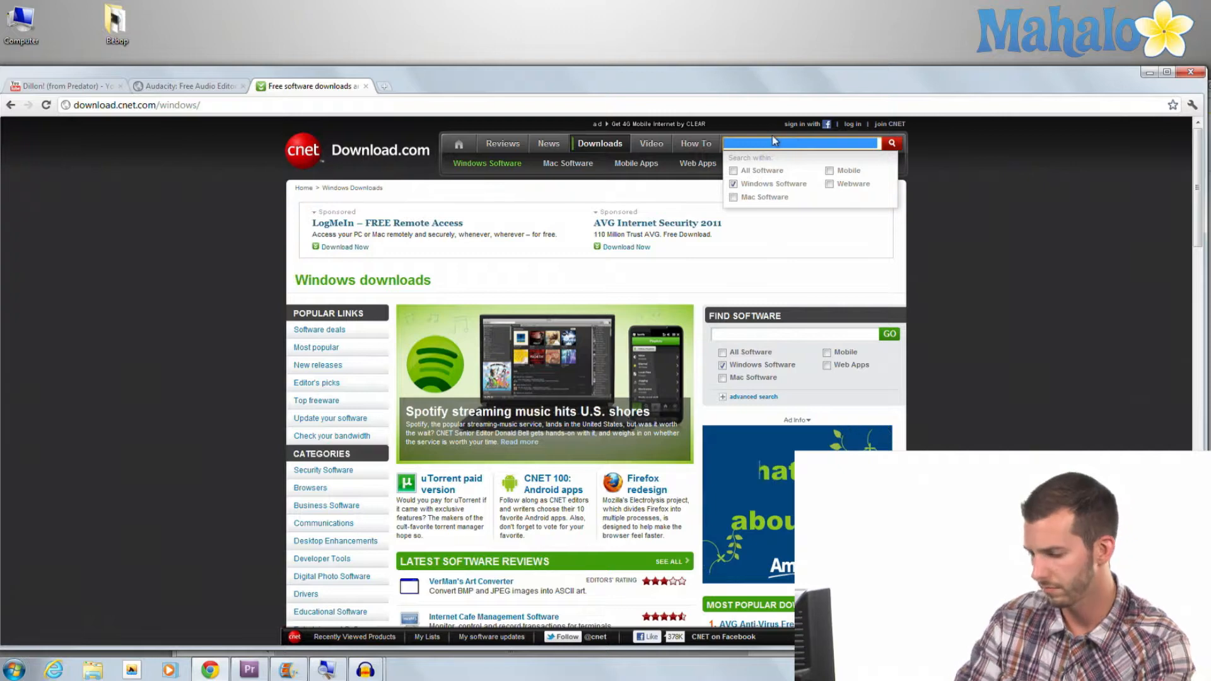
{"action": "type", "text": "anyvideo converter"}
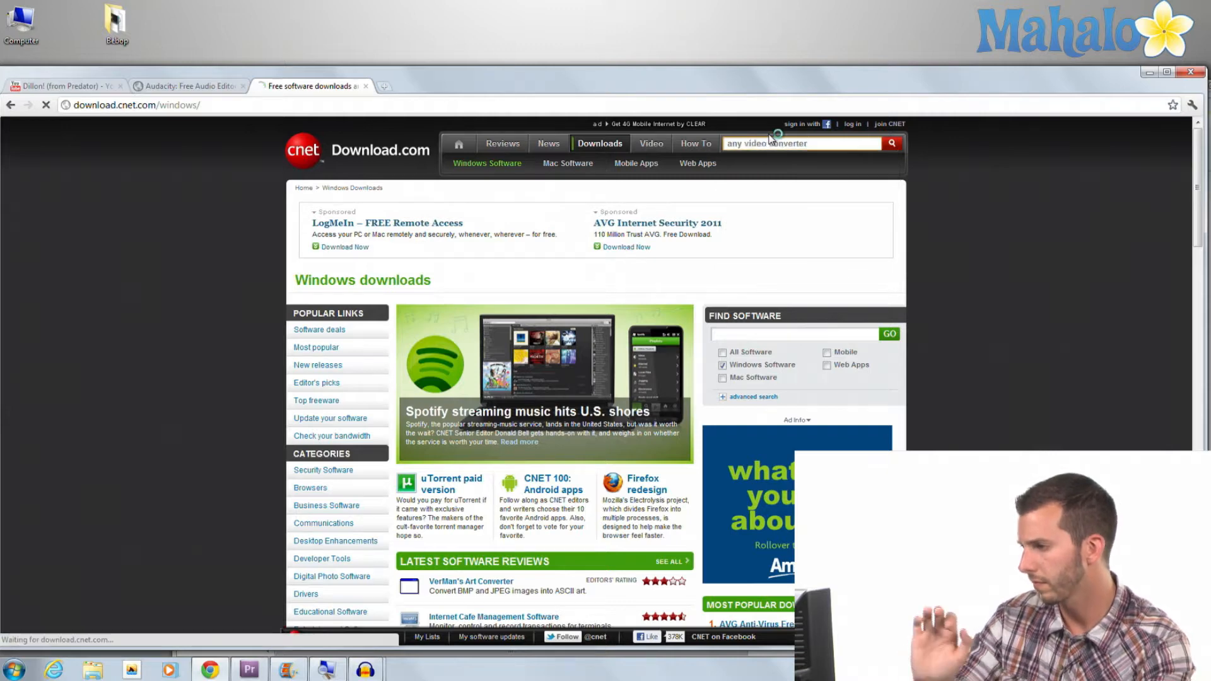
{"action": "left_click", "coordinate": [801, 143]}
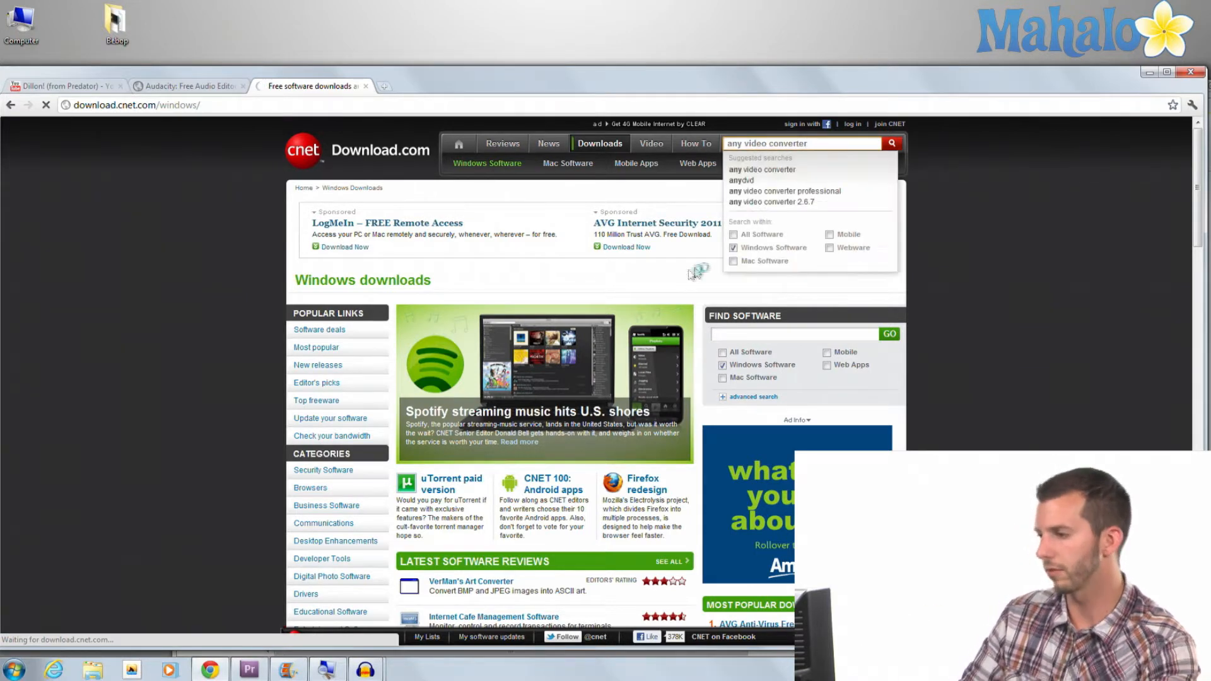
{"action": "left_click", "coordinate": [892, 142]}
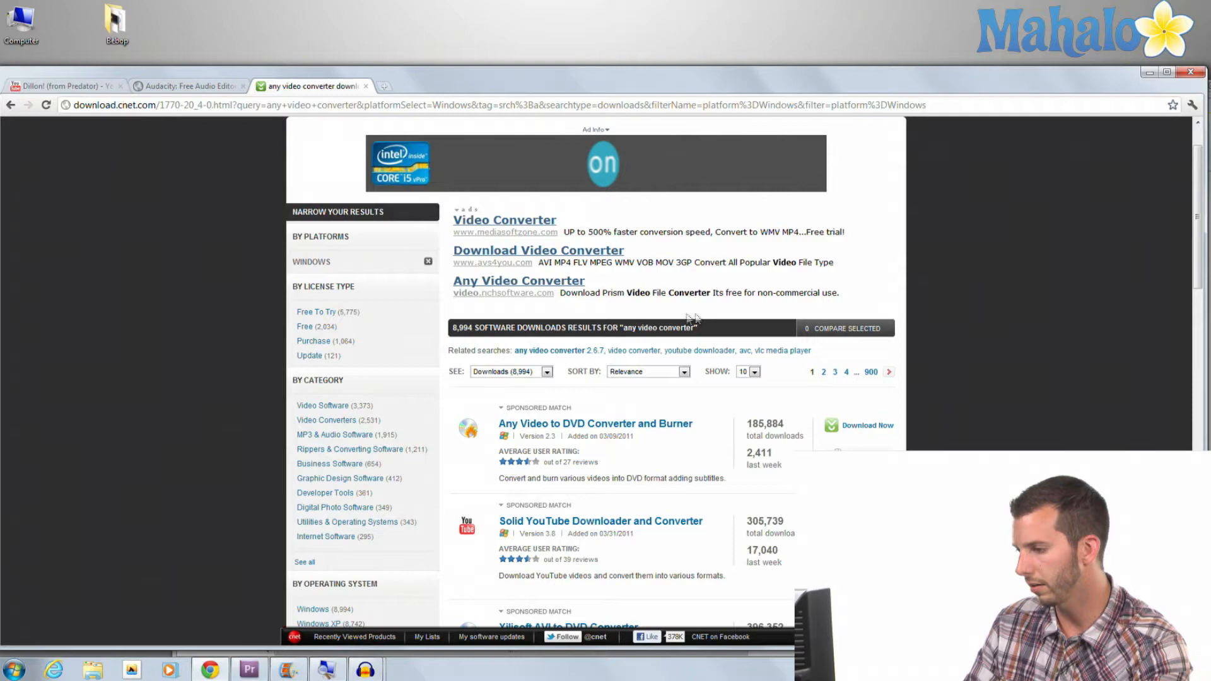
- Scroll down the Windows results to the Any Video Converter listing
{"action": "scroll", "scroll_direction": "down", "scroll_amount": 3}
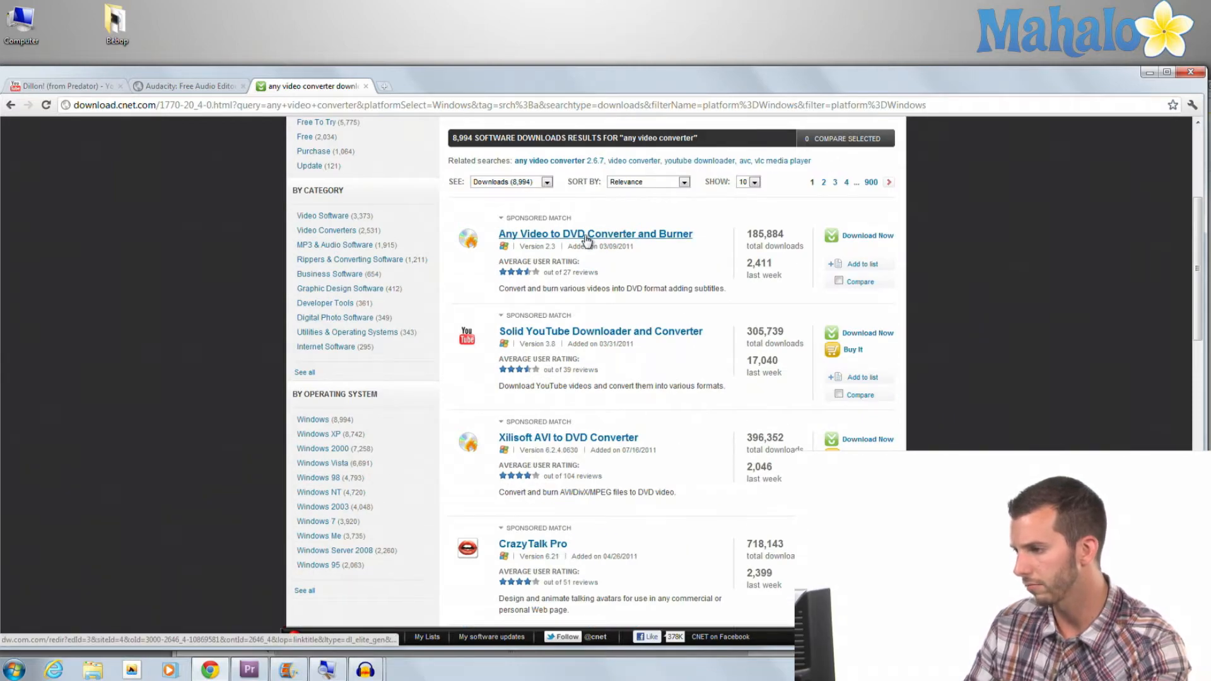
{"action": "scroll", "scroll_direction": "down", "scroll_amount": 3}
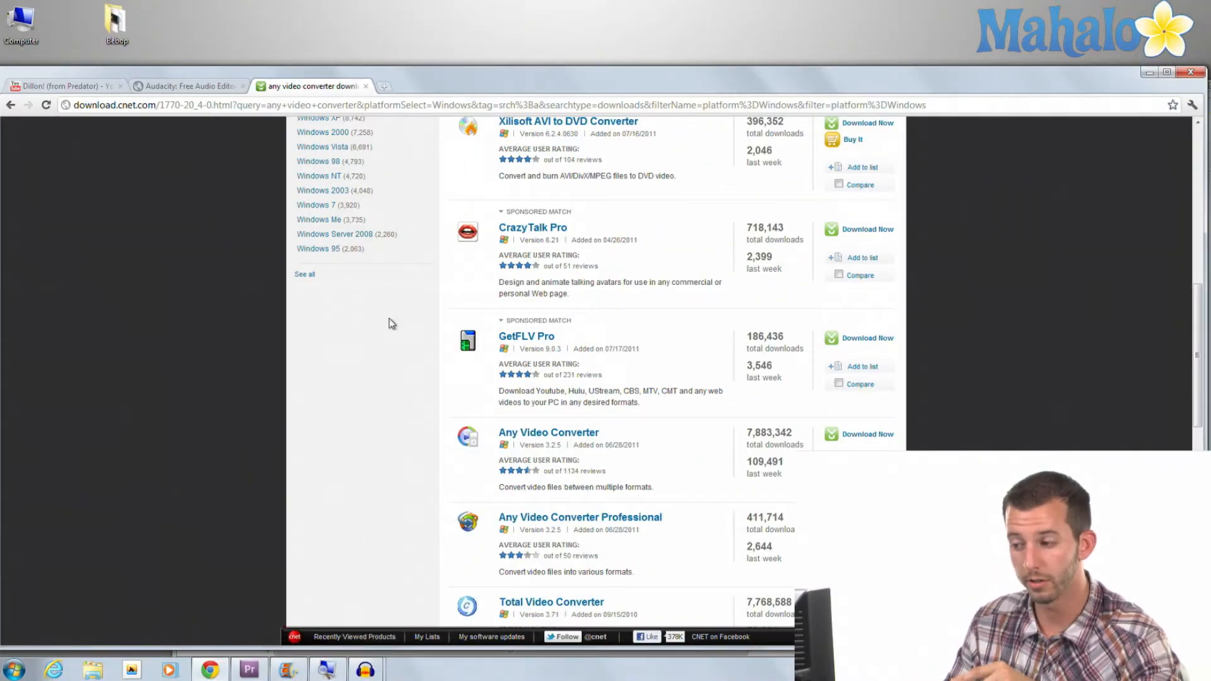
{"action": "left_click", "coordinate": [12, 668]}
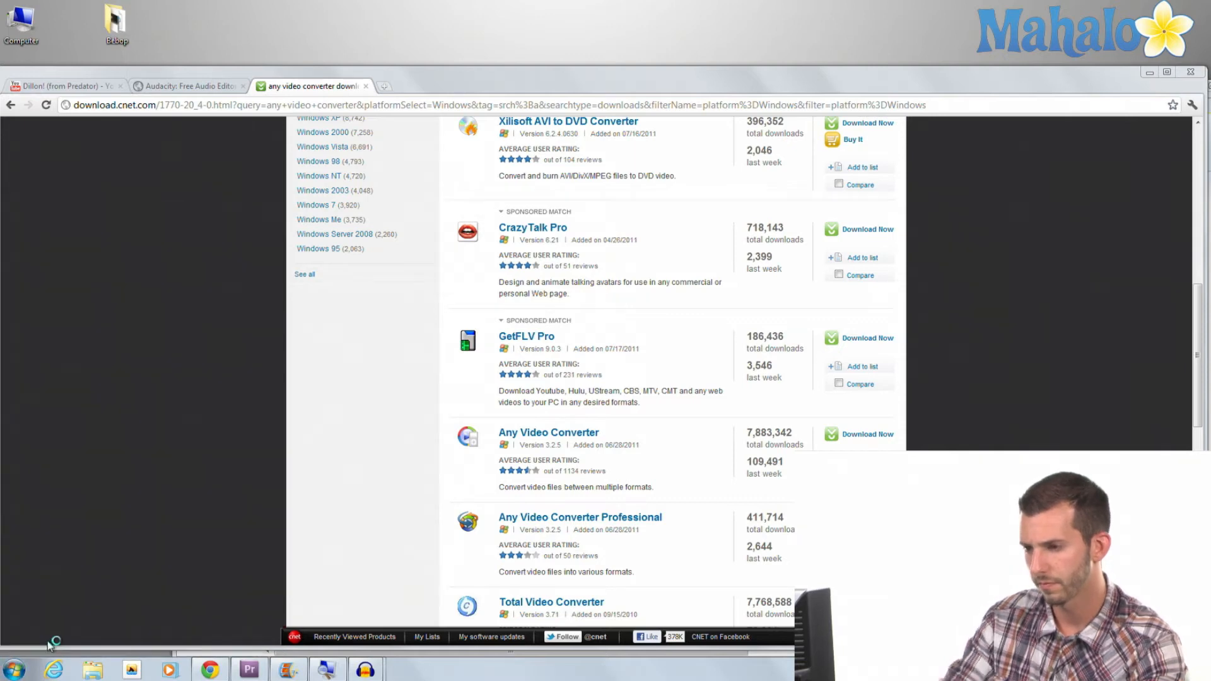
- Load the Cowboy Bebop clip into Any Video Converter with MP3 Audio as the output profile
{"action": "left_click", "coordinate": [405, 669]}
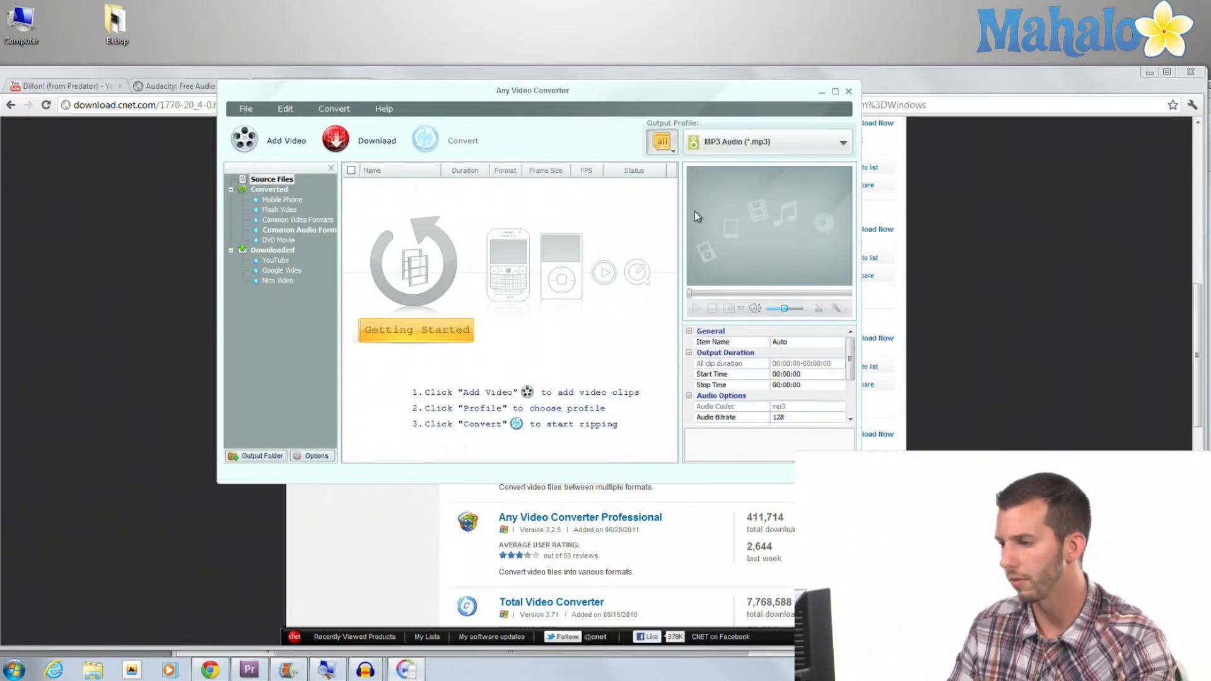
{"action": "left_click", "coordinate": [286, 140]}
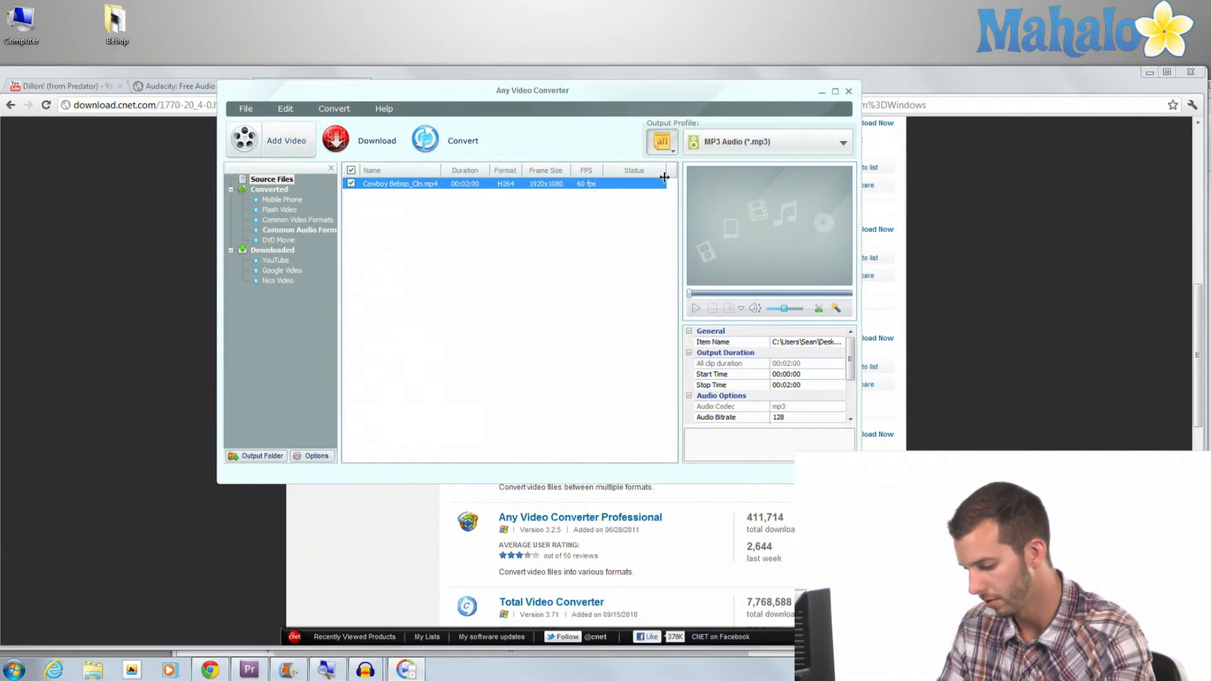
{"action": "left_click", "coordinate": [843, 142]}
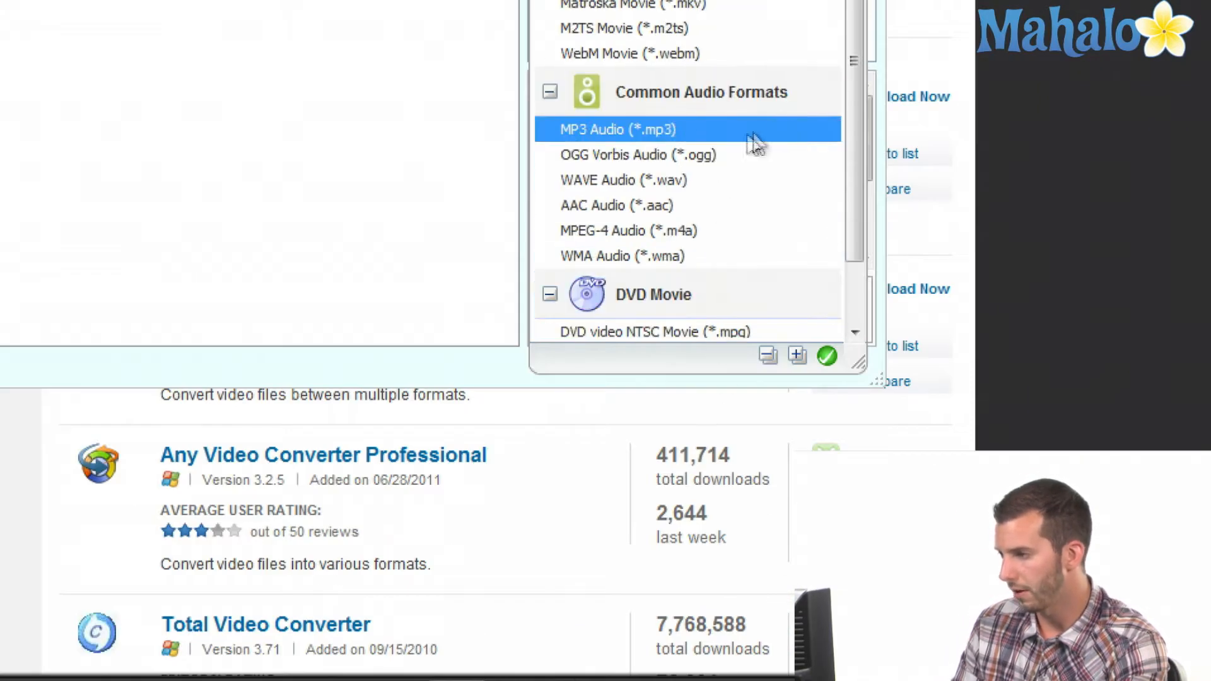
{"action": "mouse_move", "coordinate": [610, 139]}
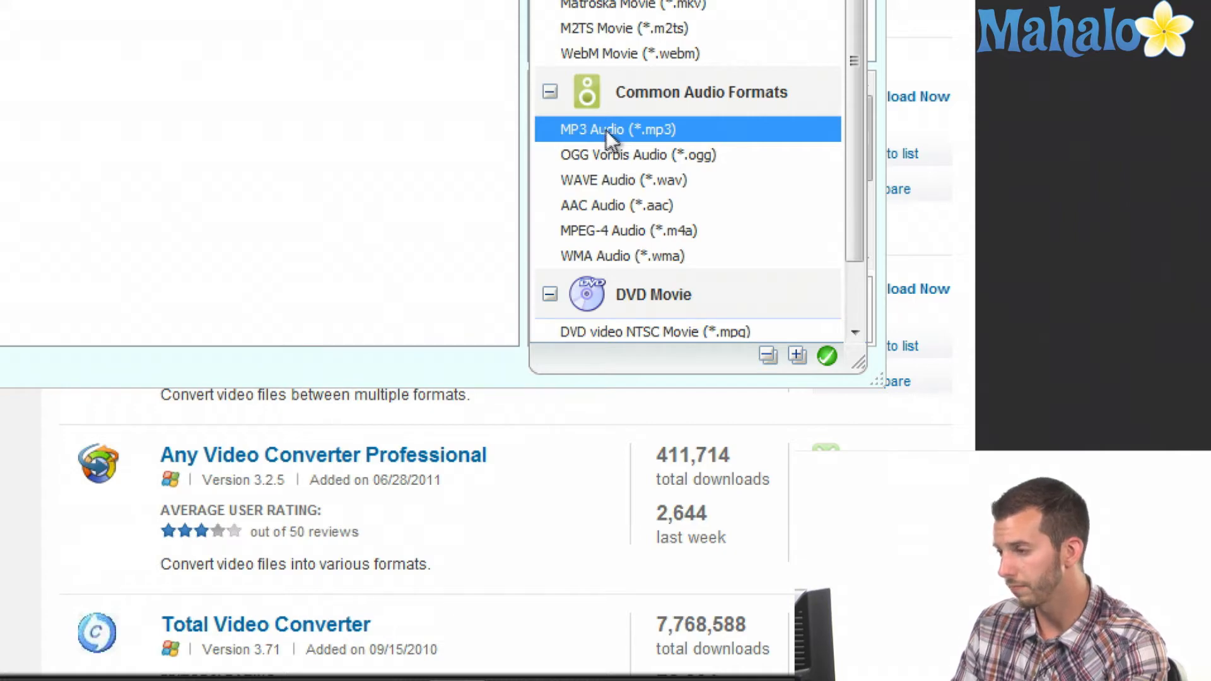
{"action": "left_click", "coordinate": [611, 129]}
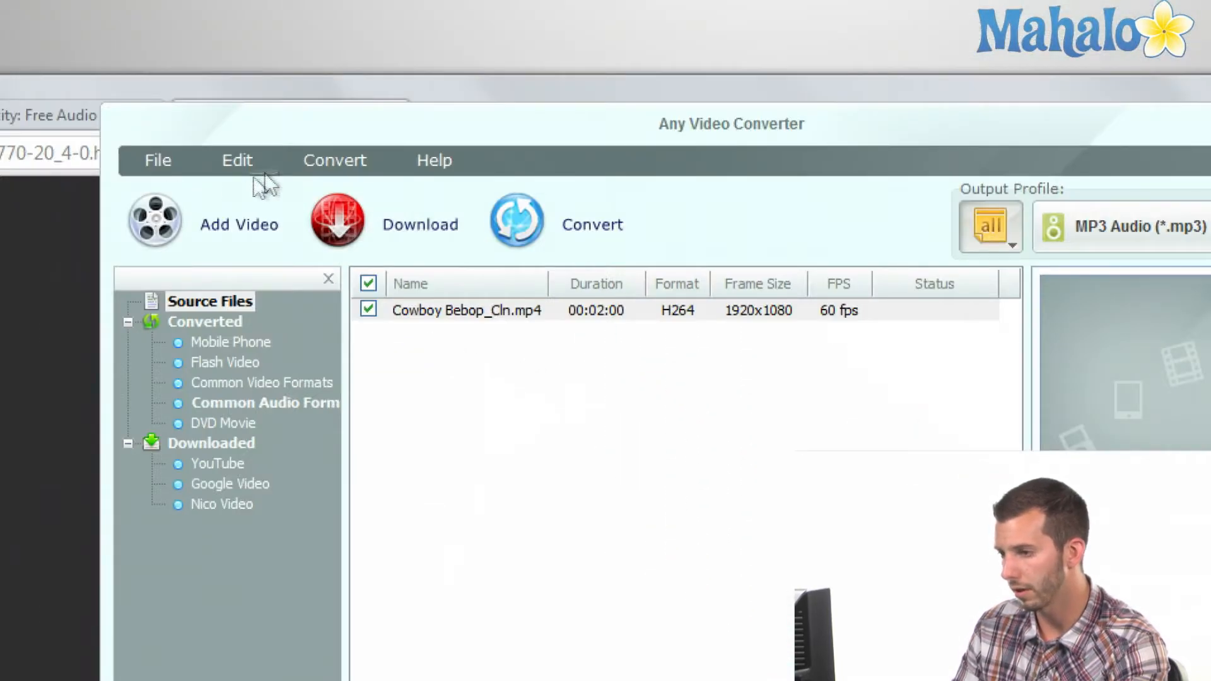
- Check the converter's output folder (Desktop) in Options before converting to MP3
{"action": "left_click", "coordinate": [237, 161]}
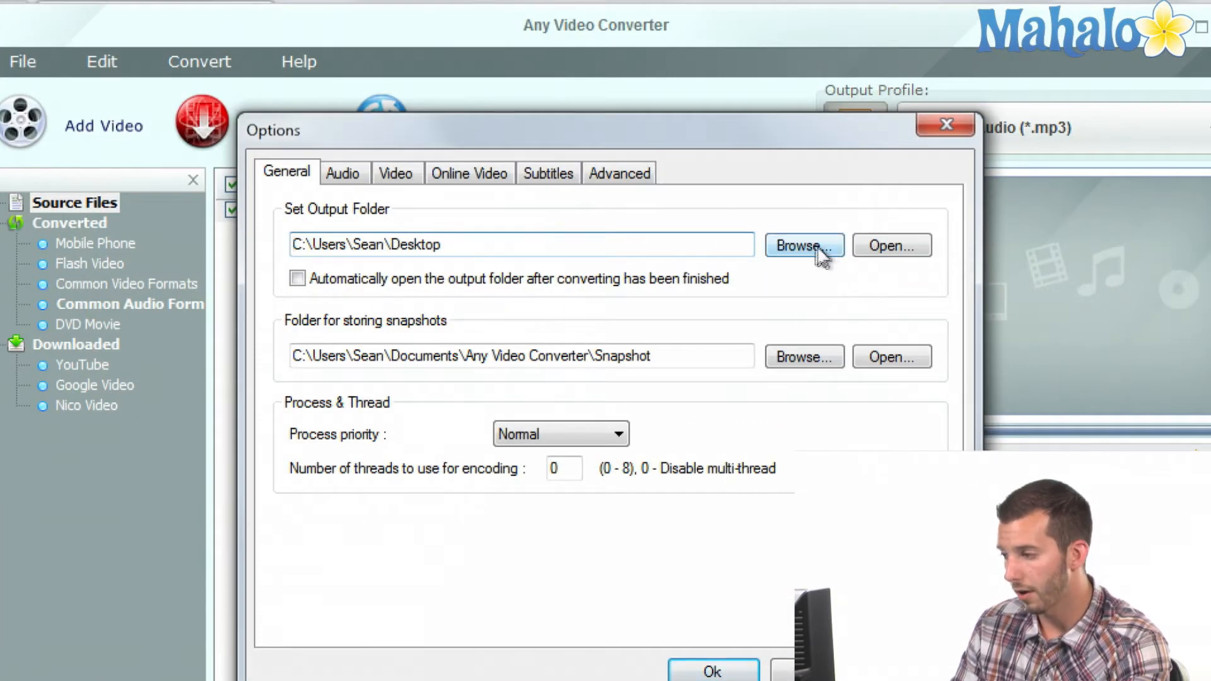
{"action": "left_click", "coordinate": [803, 245]}
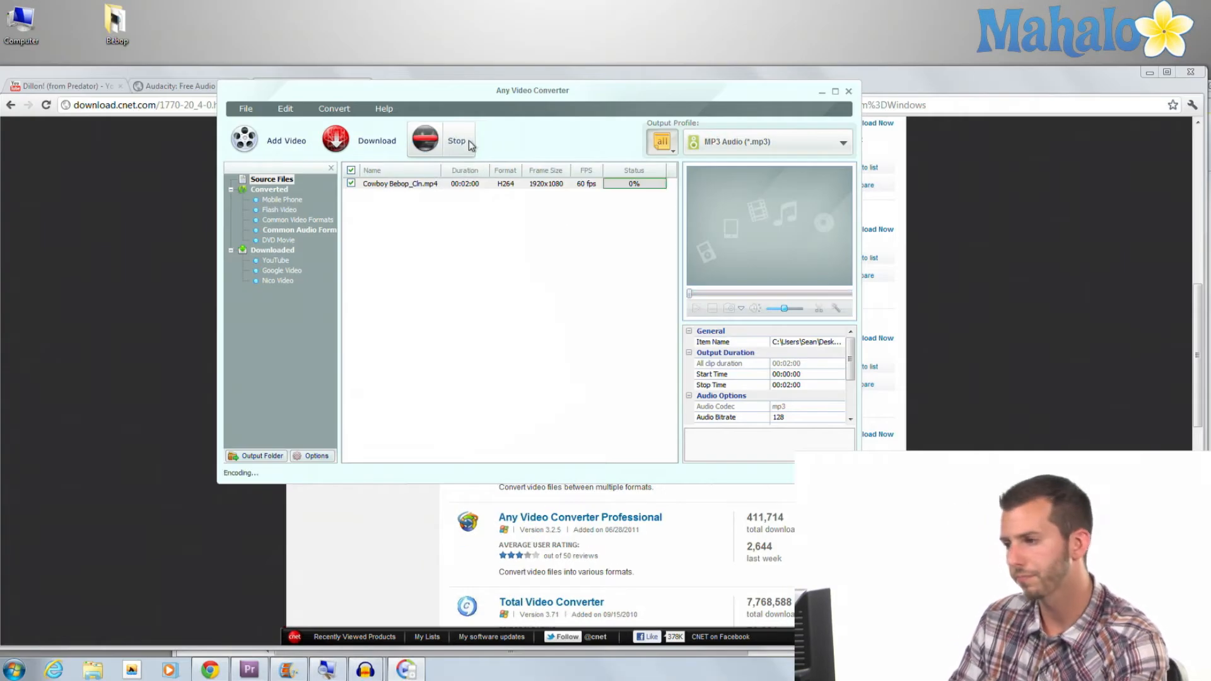
{"action": "mouse_move", "coordinate": [467, 144]}
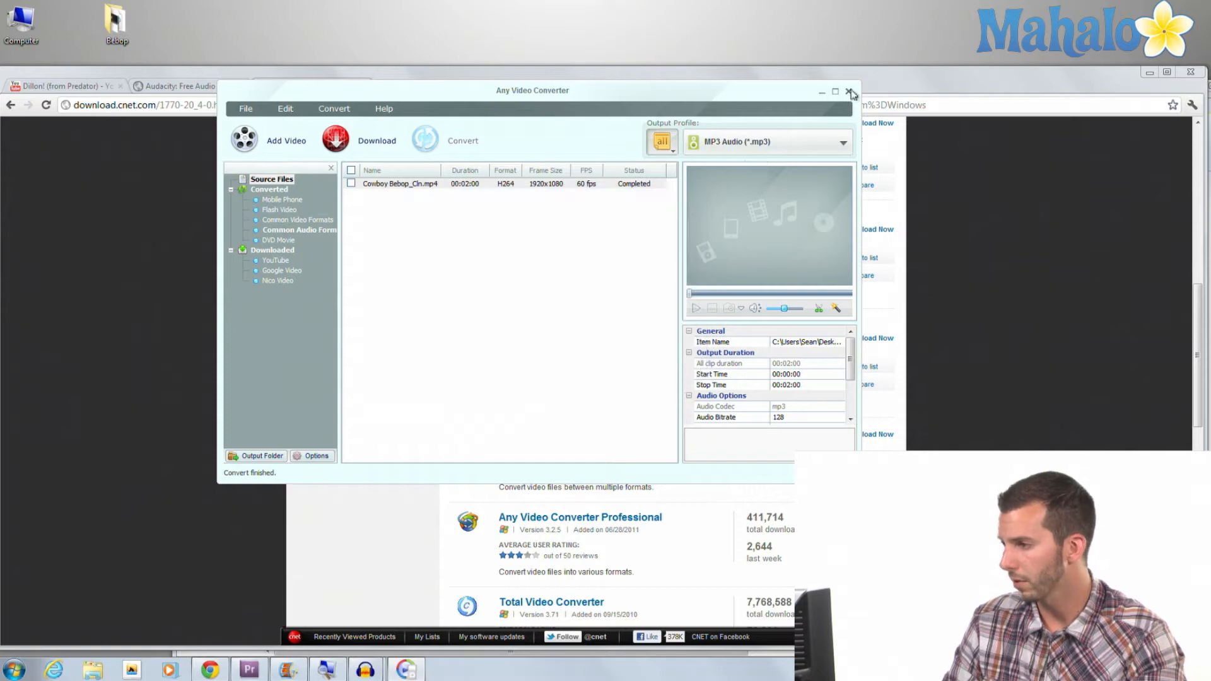
- Close Any Video Converter and bring the converted Cowboy Bebop audio up in Audacity
{"action": "left_click", "coordinate": [849, 90]}
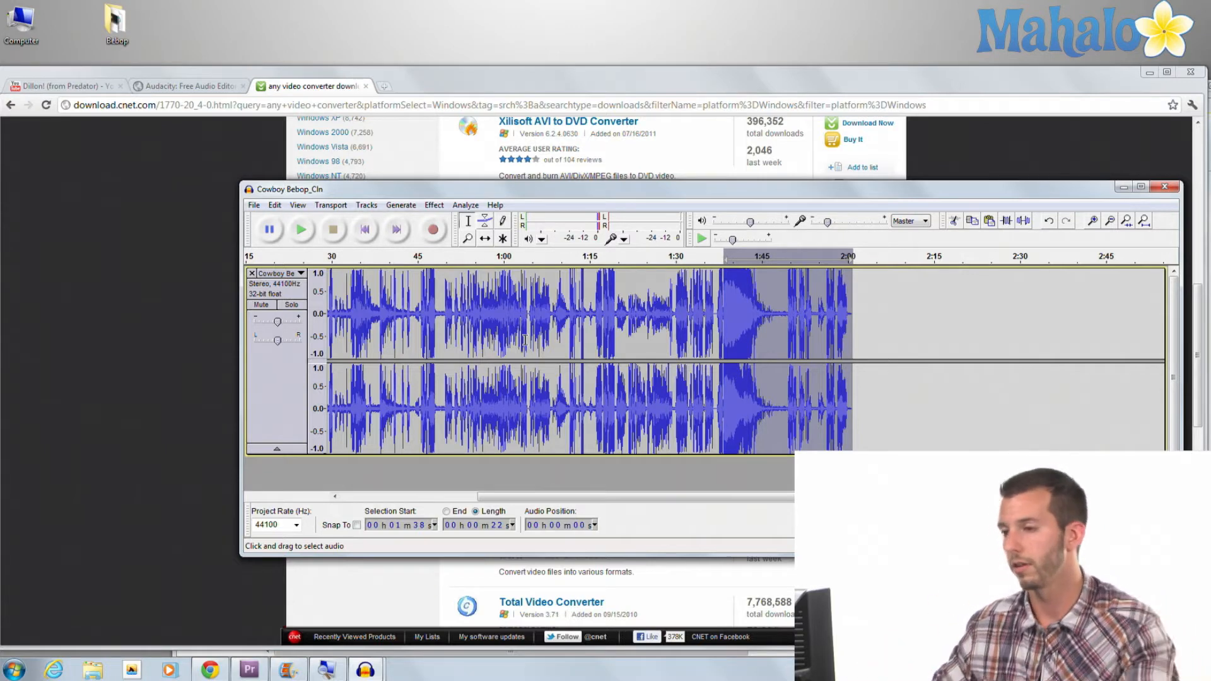
{"action": "left_click", "coordinate": [189, 85]}
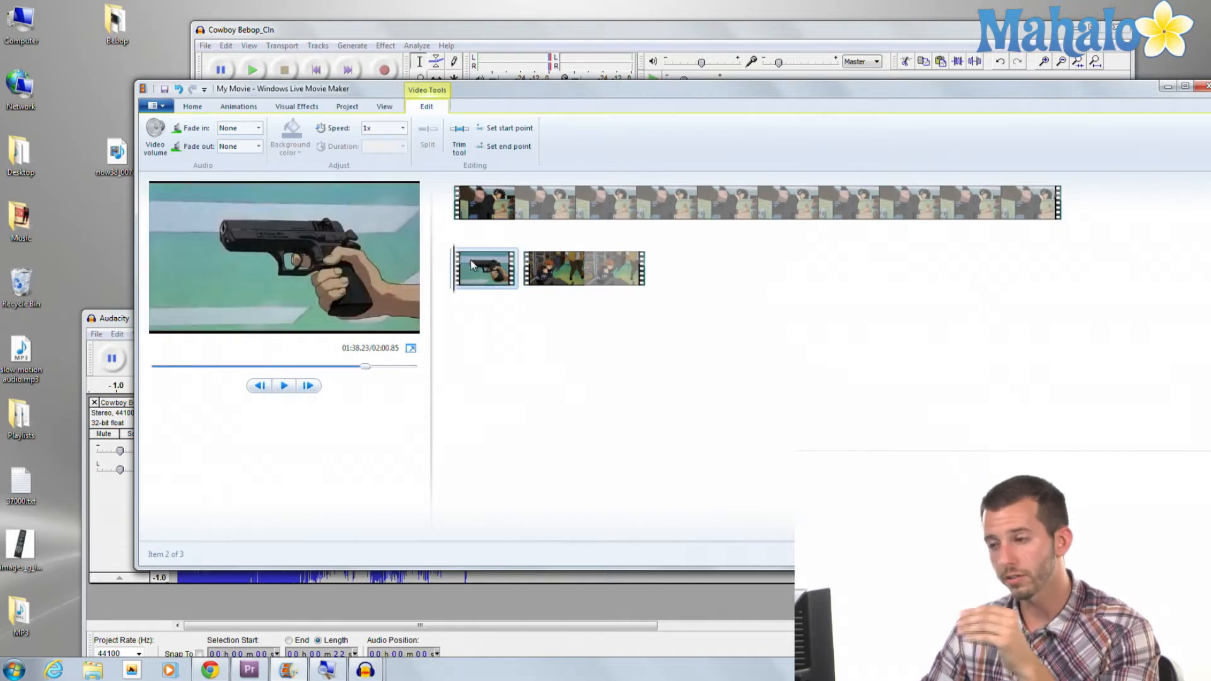
- Set the gun clip's playback speed to 0.5x in Video Tools > Edit
{"action": "left_click", "coordinate": [401, 127]}
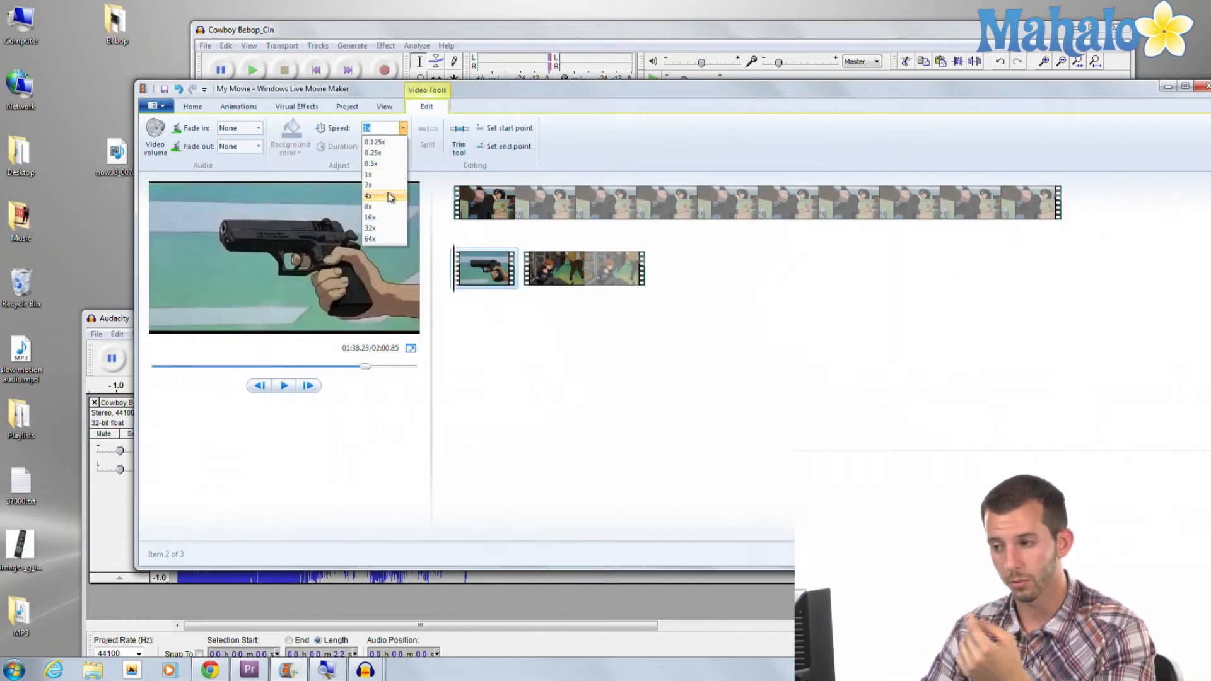
{"action": "left_click", "coordinate": [370, 164]}
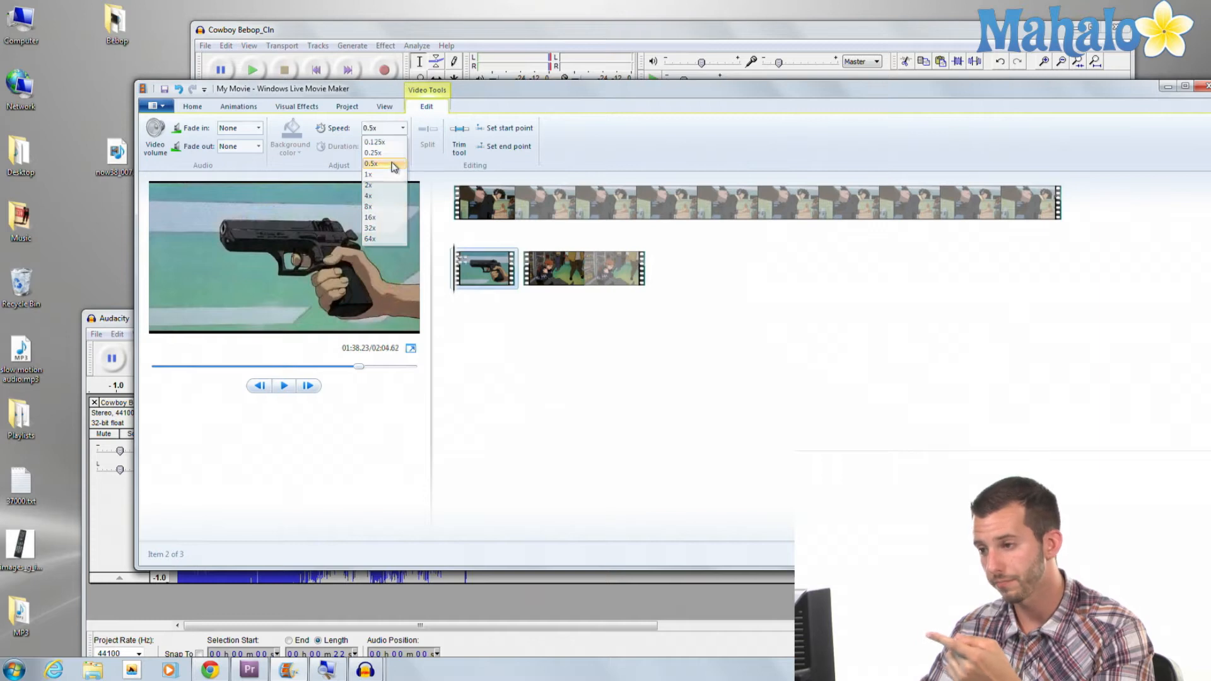
{"action": "left_click", "coordinate": [370, 163]}
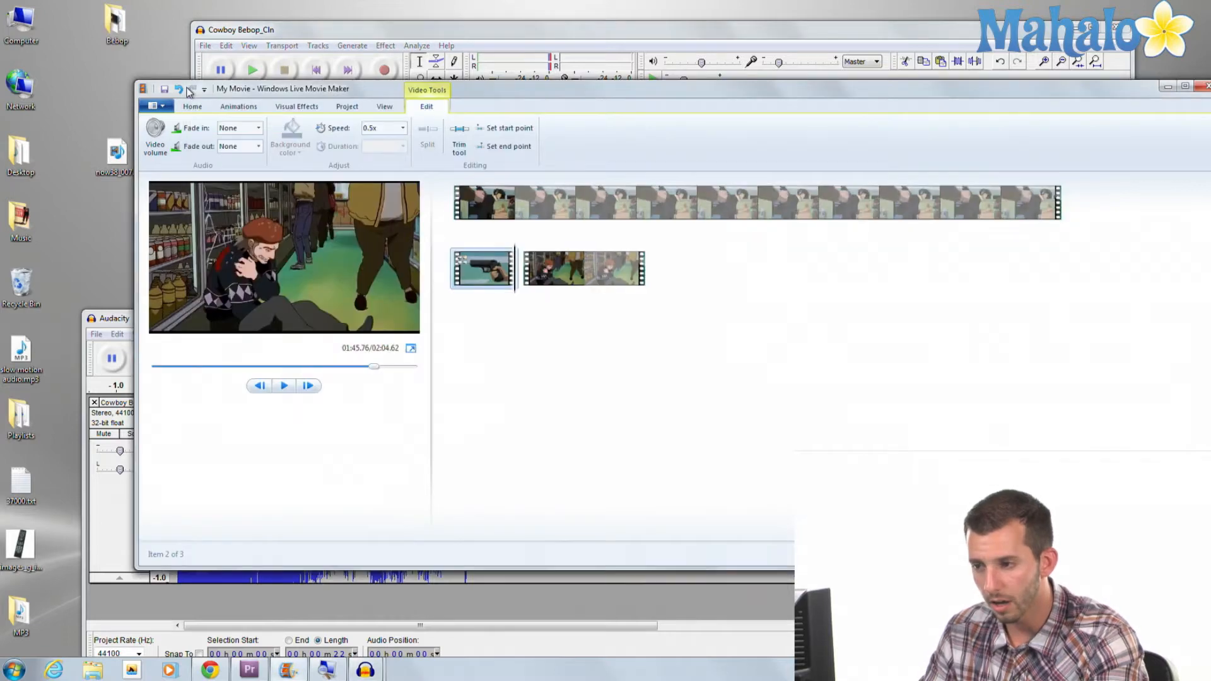
{"action": "mouse_move", "coordinate": [363, 357]}
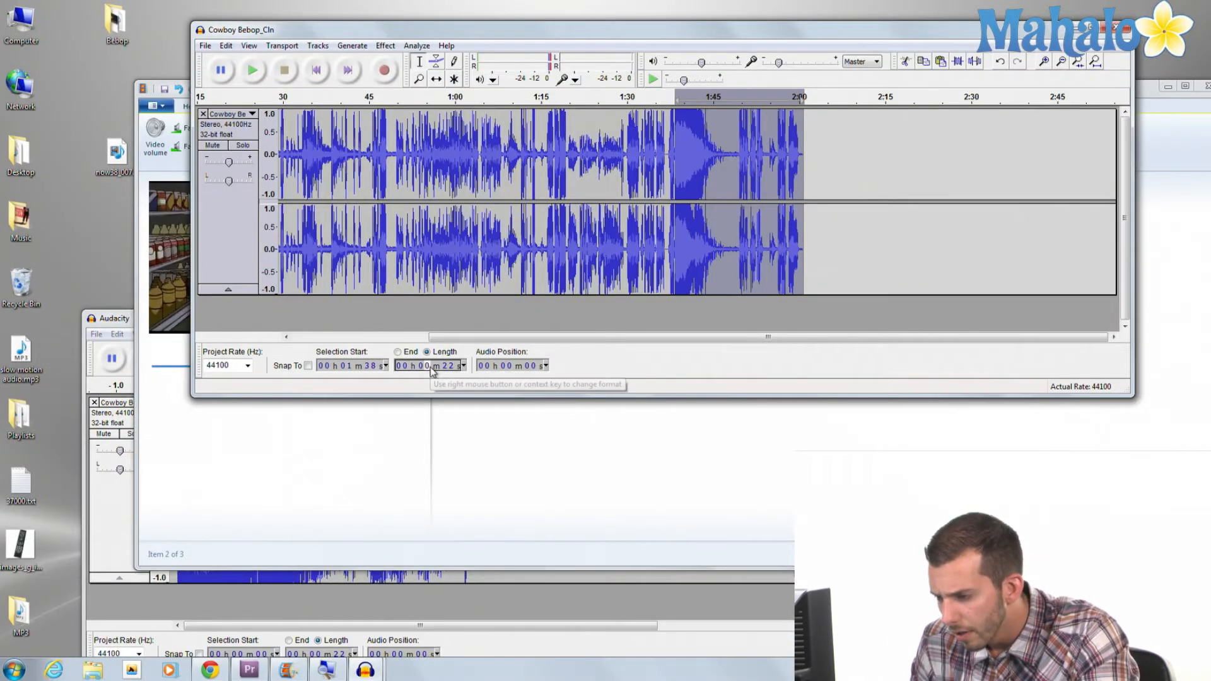
- Select the audio from about 1:38 to 1:46 and start a new project for the excerpt
{"action": "left_click", "coordinate": [418, 365]}
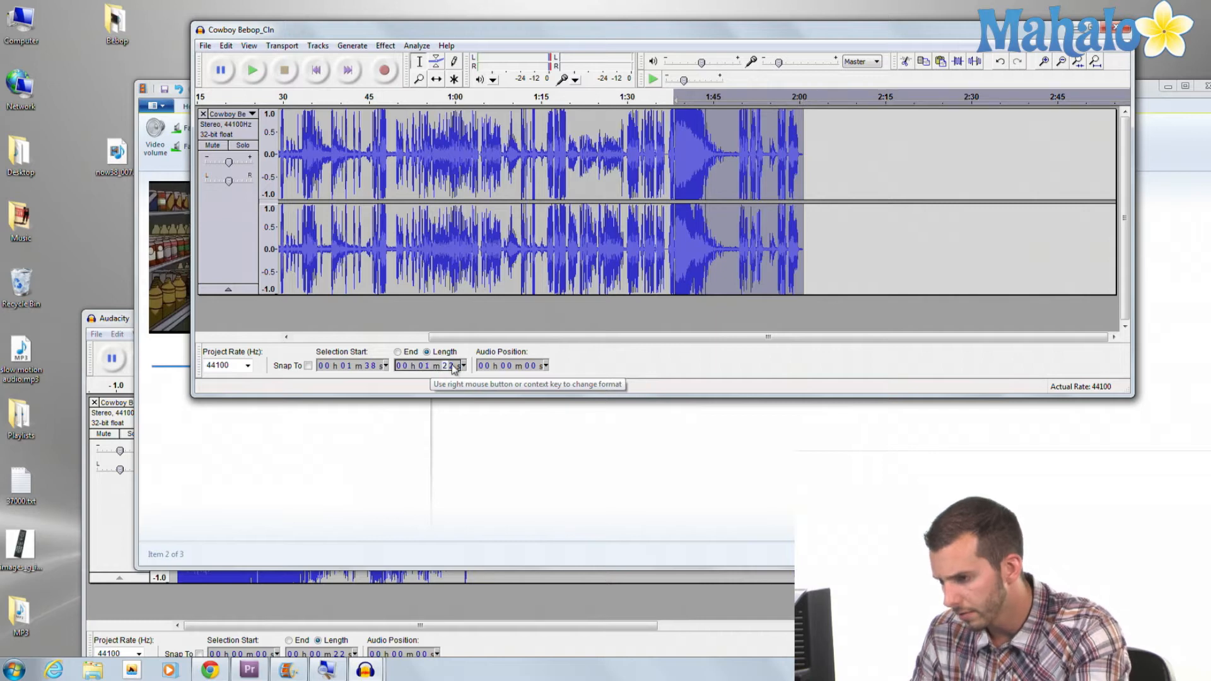
{"action": "left_click", "coordinate": [444, 365]}
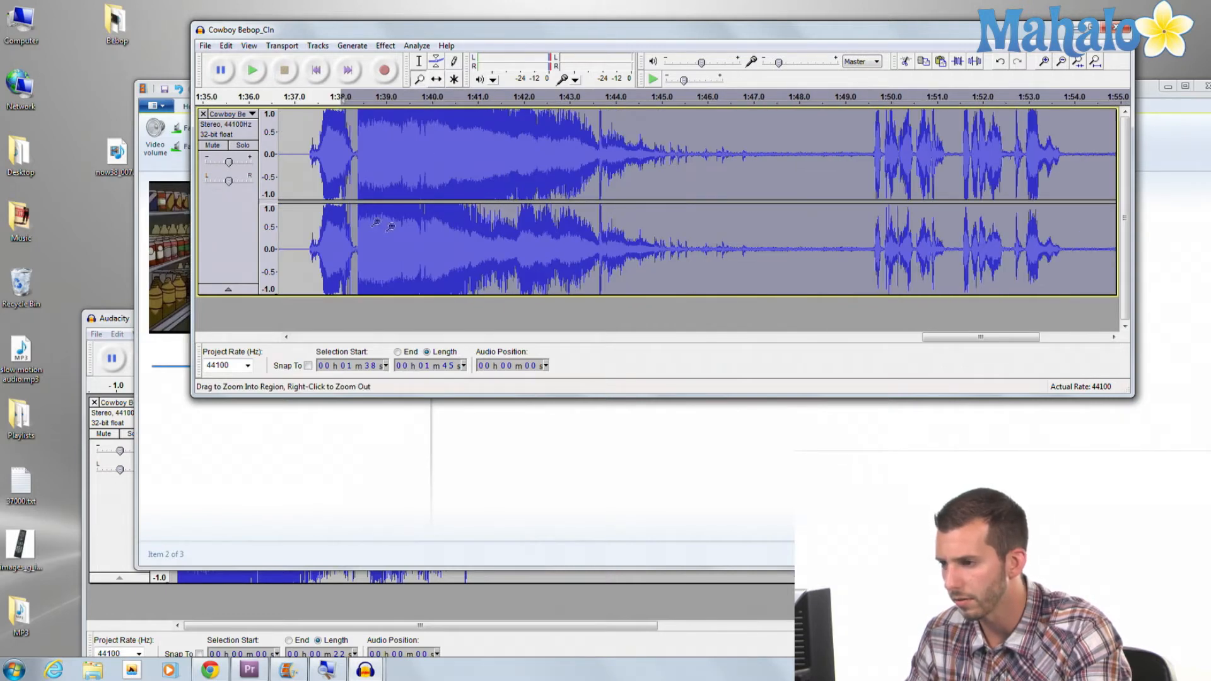
{"action": "left_click", "coordinate": [419, 60]}
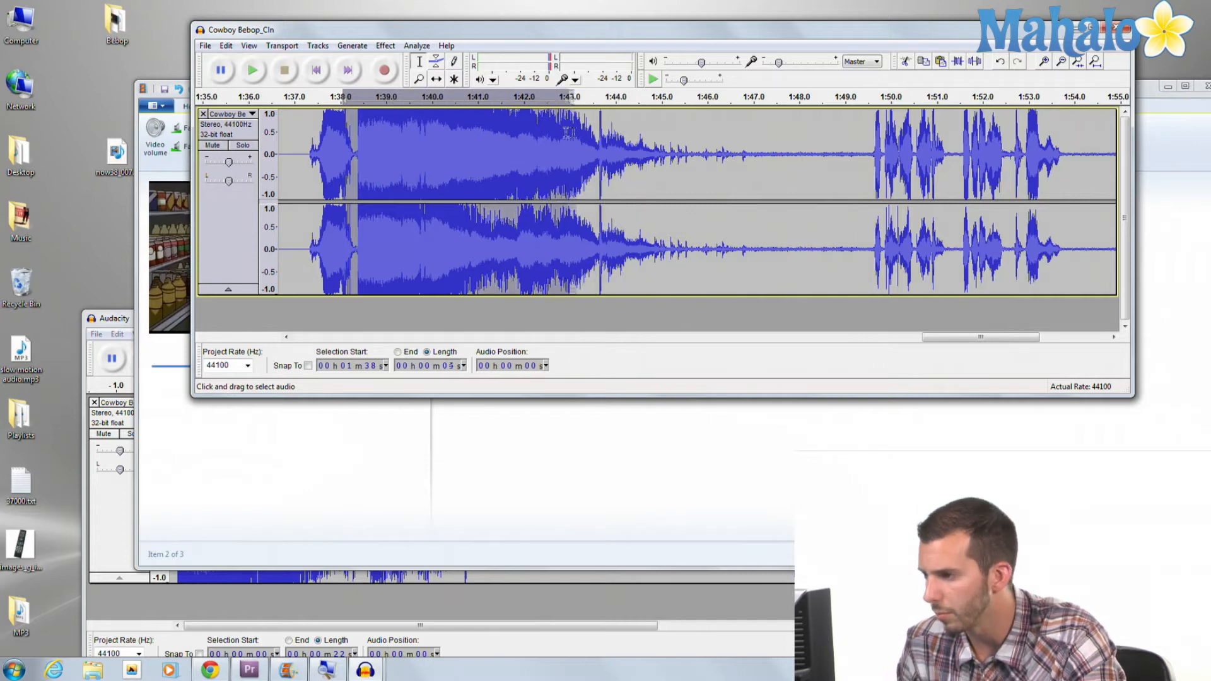
{"action": "left_click_drag", "start_coordinate": [594, 135], "coordinate": [703, 135]}
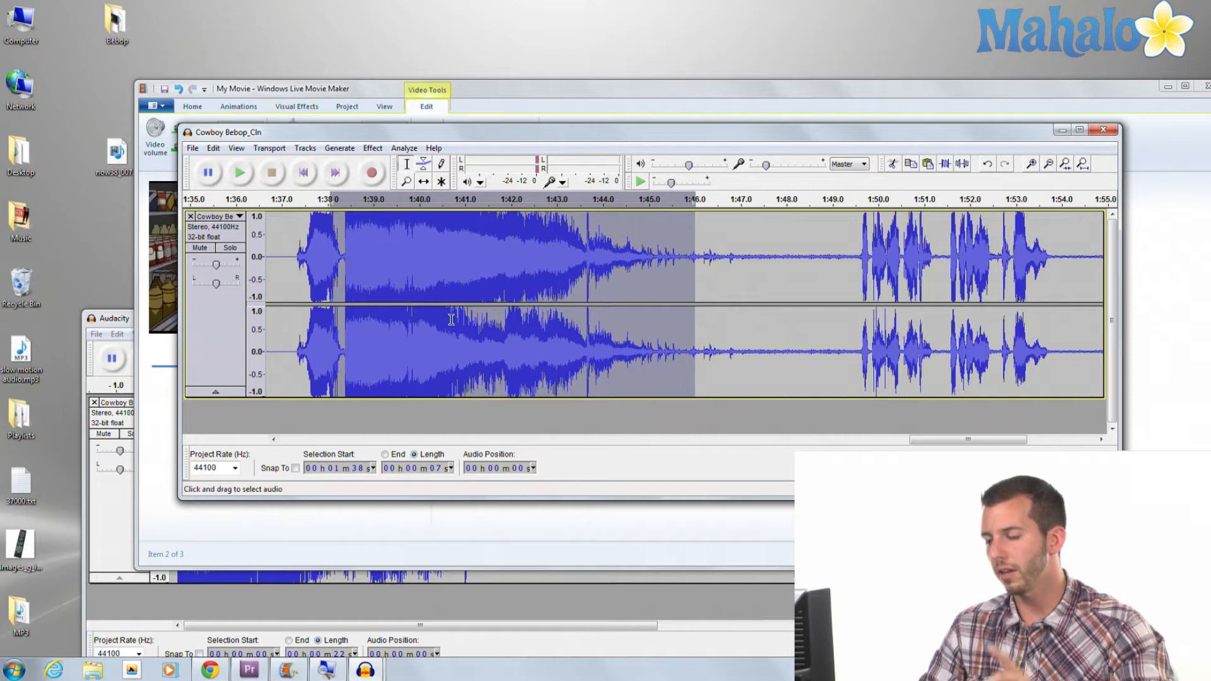
{"action": "mouse_move", "coordinate": [343, 276]}
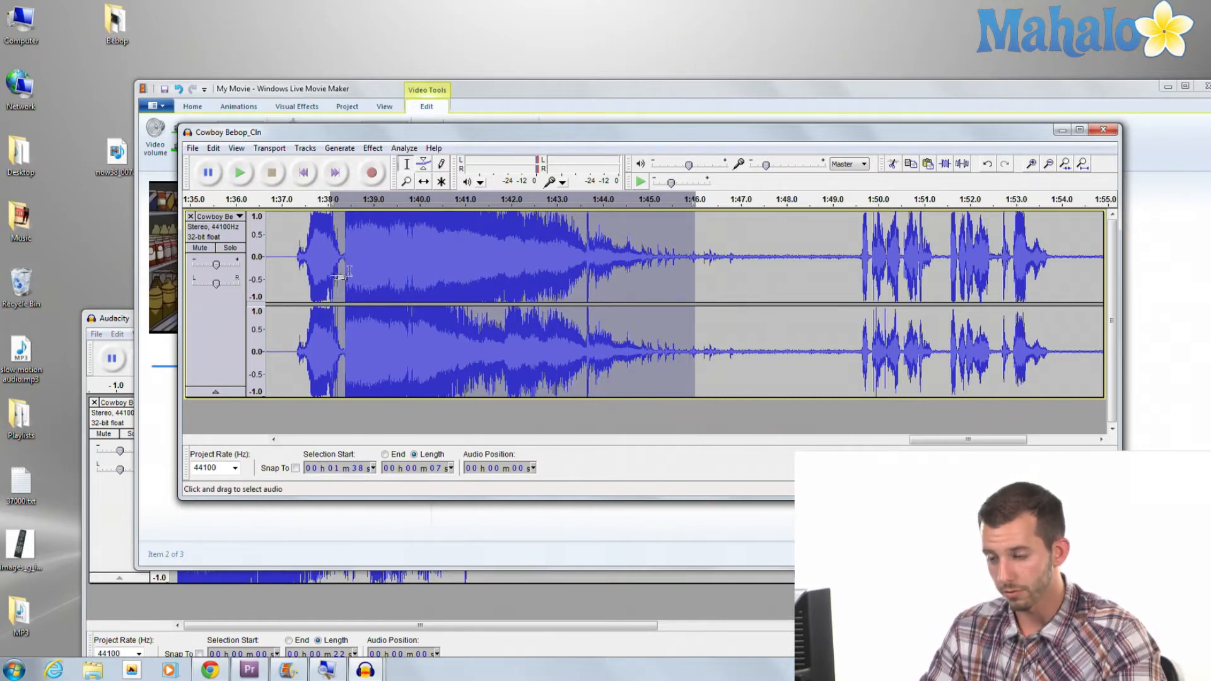
{"action": "left_click", "coordinate": [191, 147]}
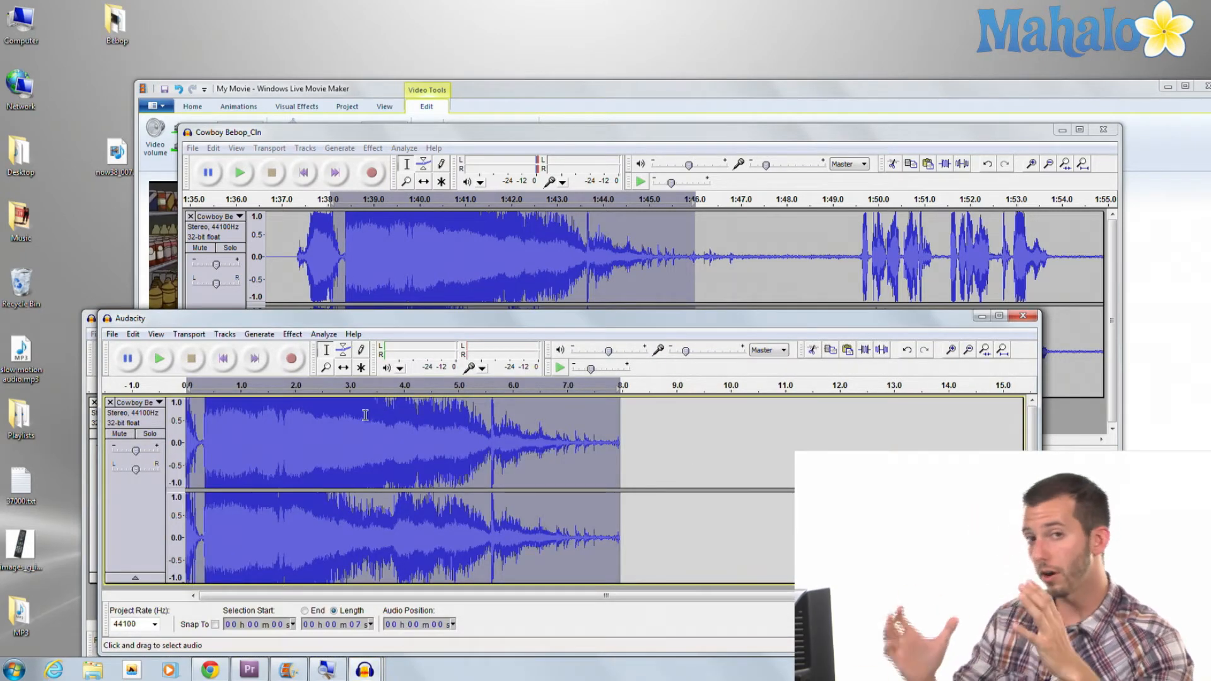
- Paste the copied excerpt into the new Audacity project window
{"action": "left_click", "coordinate": [159, 358]}
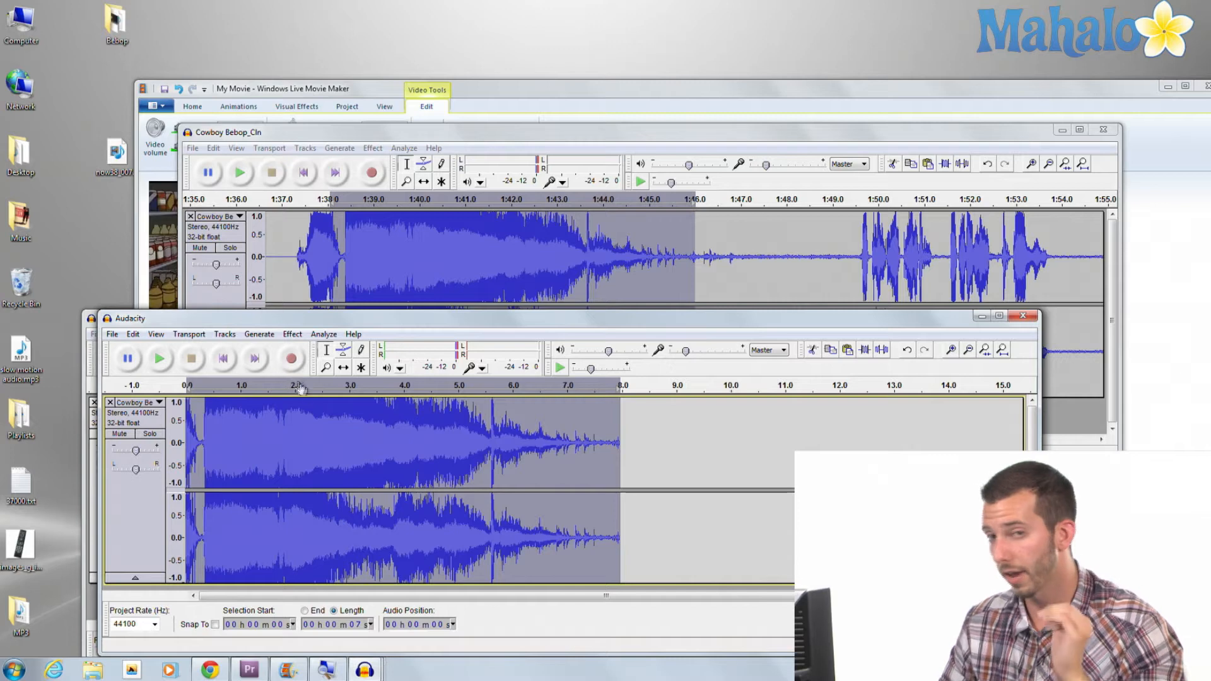
{"action": "mouse_move", "coordinate": [194, 379]}
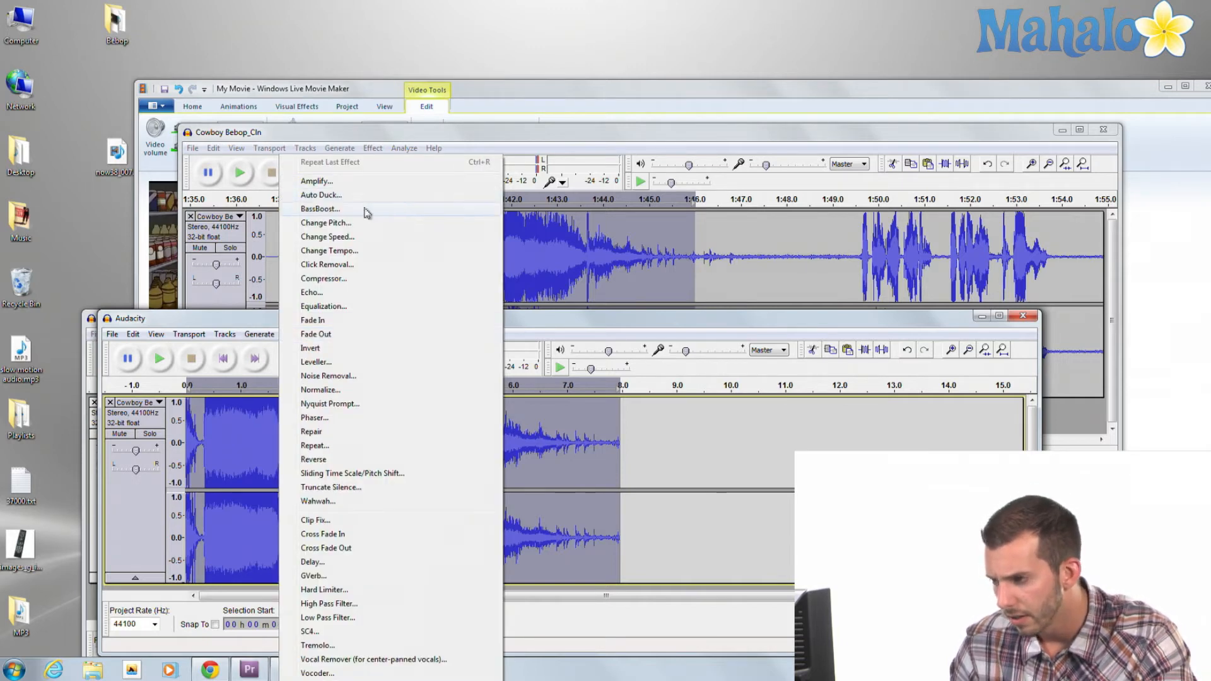
- Apply Change Speed at -50 percent to the excerpt, stretching it to about 15 seconds
{"action": "left_click", "coordinate": [326, 235]}
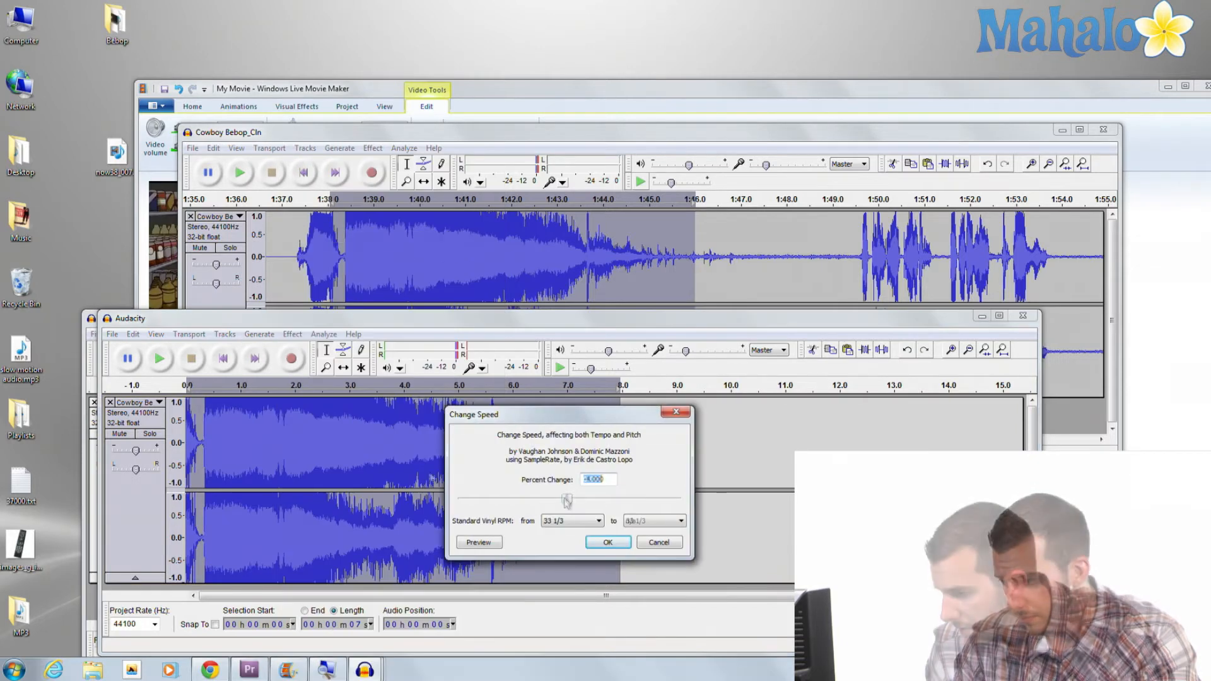
{"action": "left_click_drag", "start_coordinate": [567, 501], "coordinate": [521, 500]}
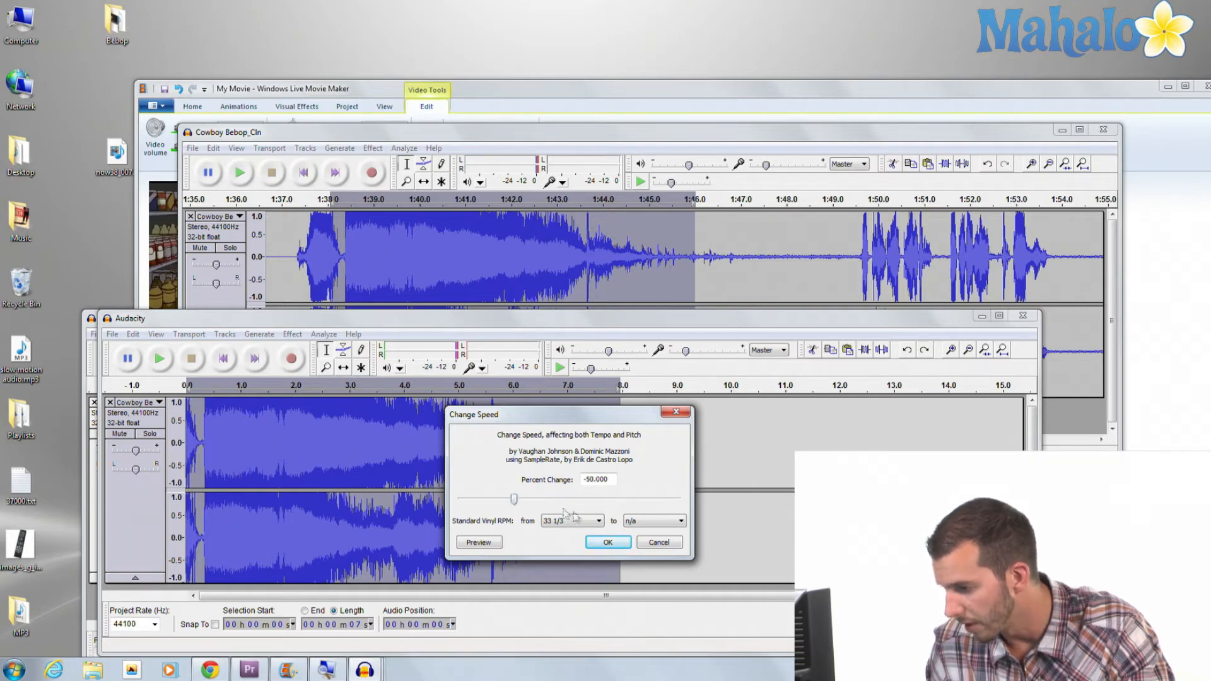
{"action": "left_click", "coordinate": [606, 541]}
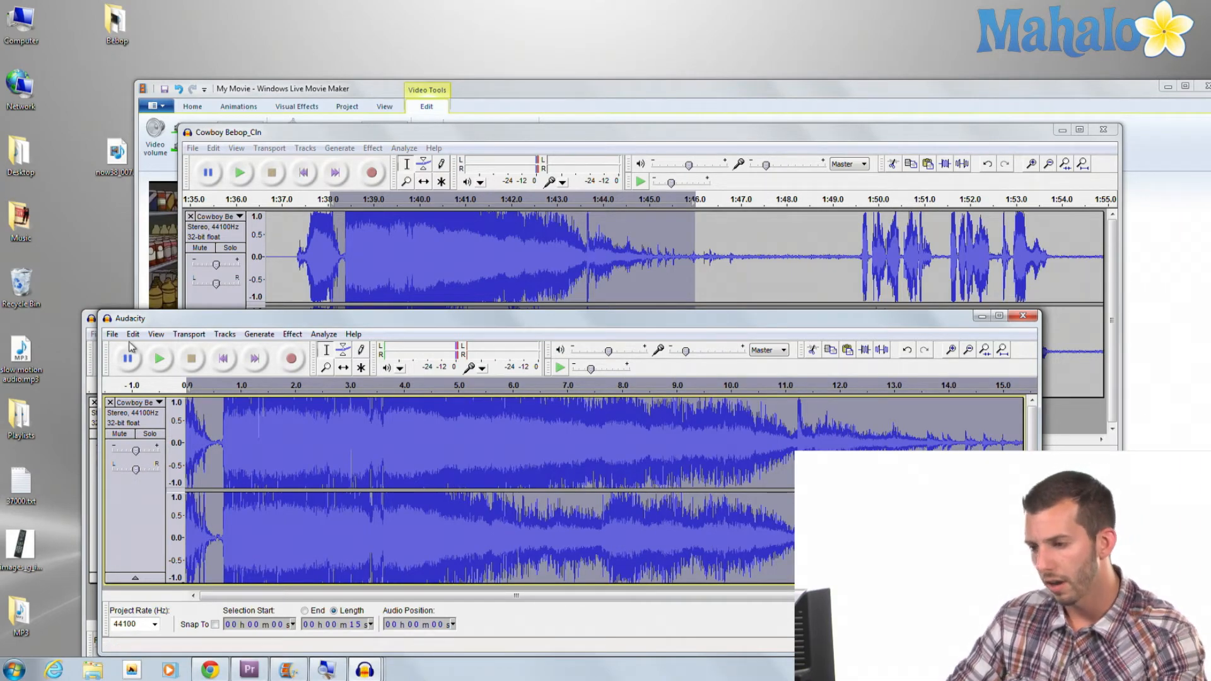
{"action": "left_click", "coordinate": [112, 333]}
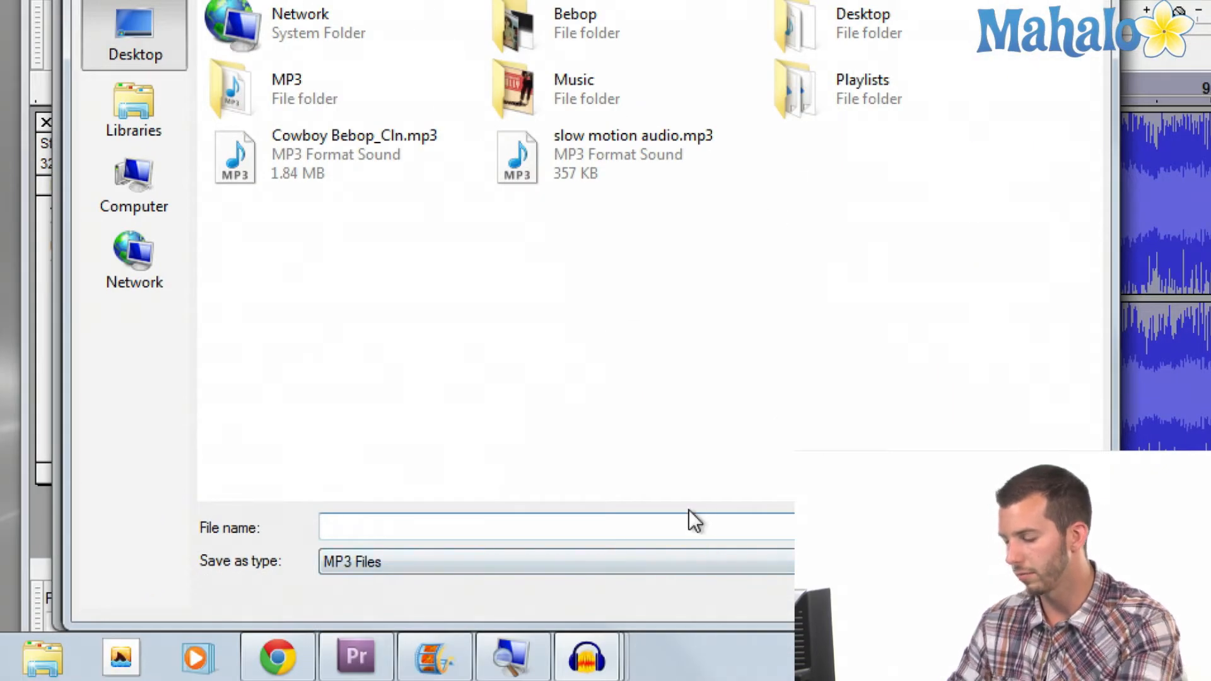
- Export the slowed excerpt to the desktop as the MP3 'super slow motion'
{"action": "type", "text": "super"}
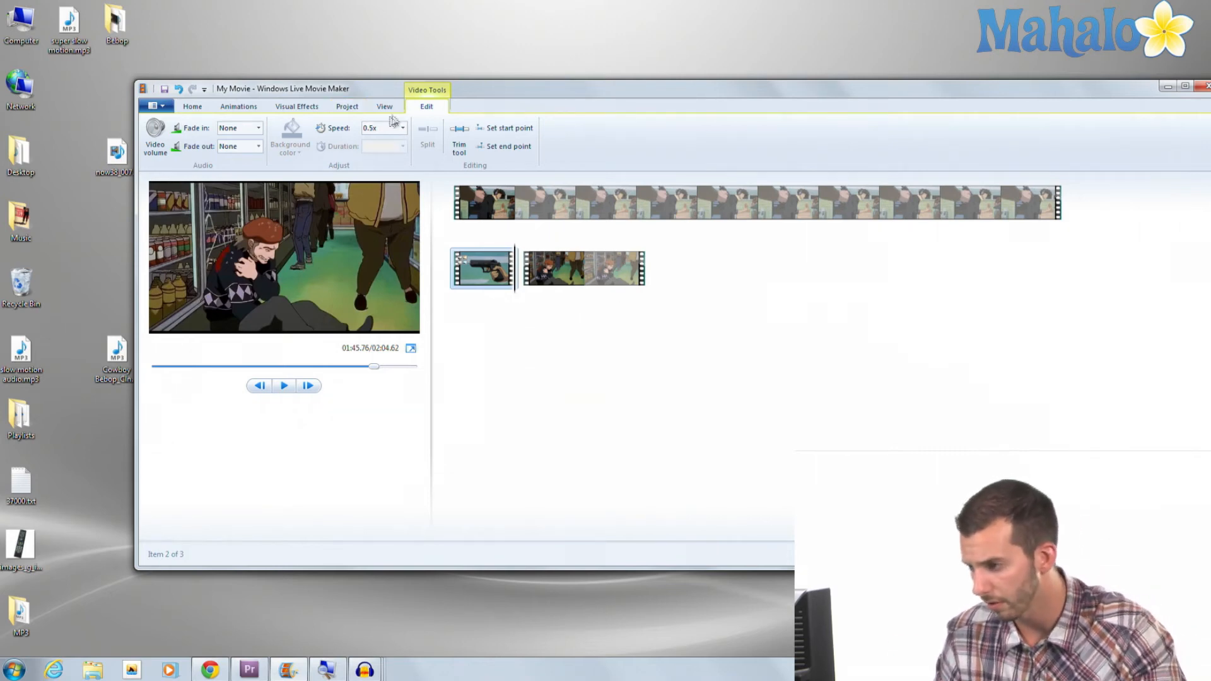
- Add 'super slow motion.mp3' from the Desktop as music under the gun clip and play it
{"action": "left_click", "coordinate": [192, 106]}
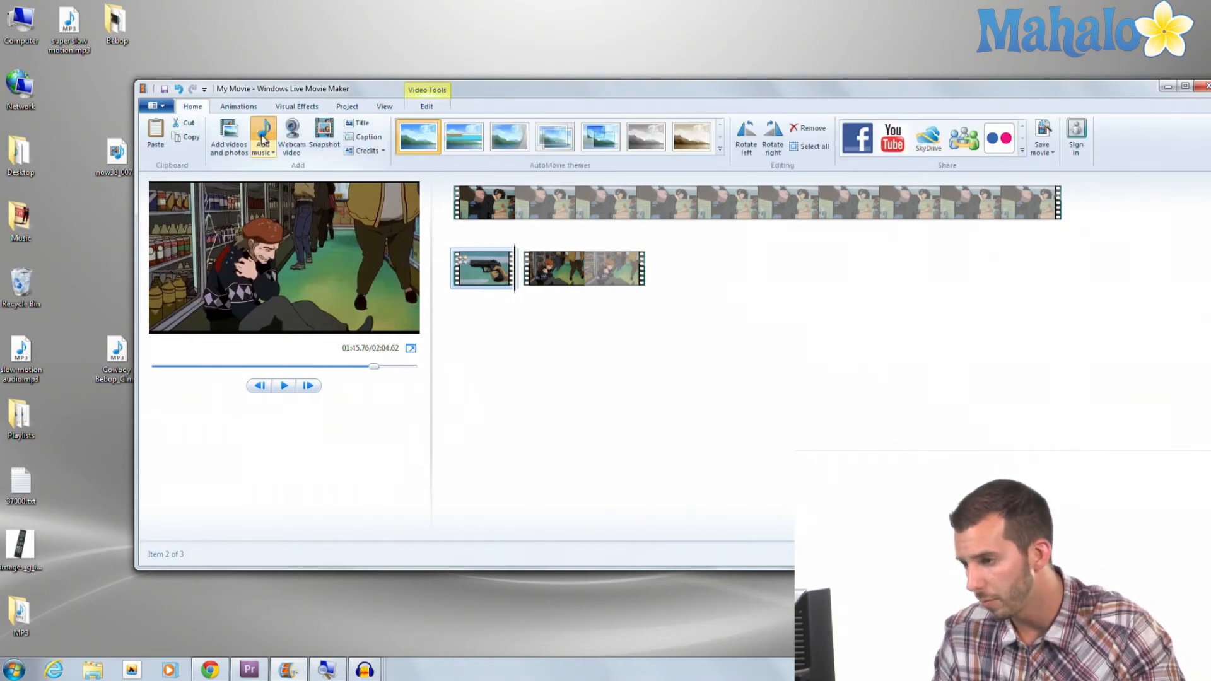
{"action": "left_click", "coordinate": [262, 137]}
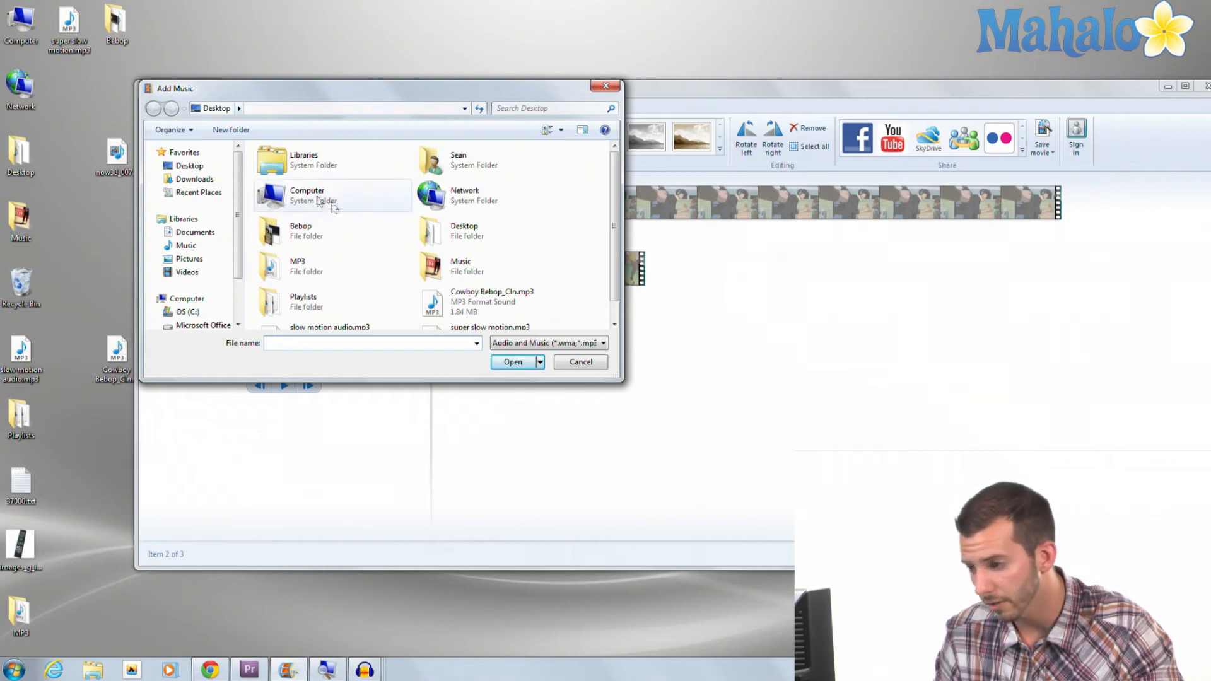
{"action": "left_click", "coordinate": [489, 308]}
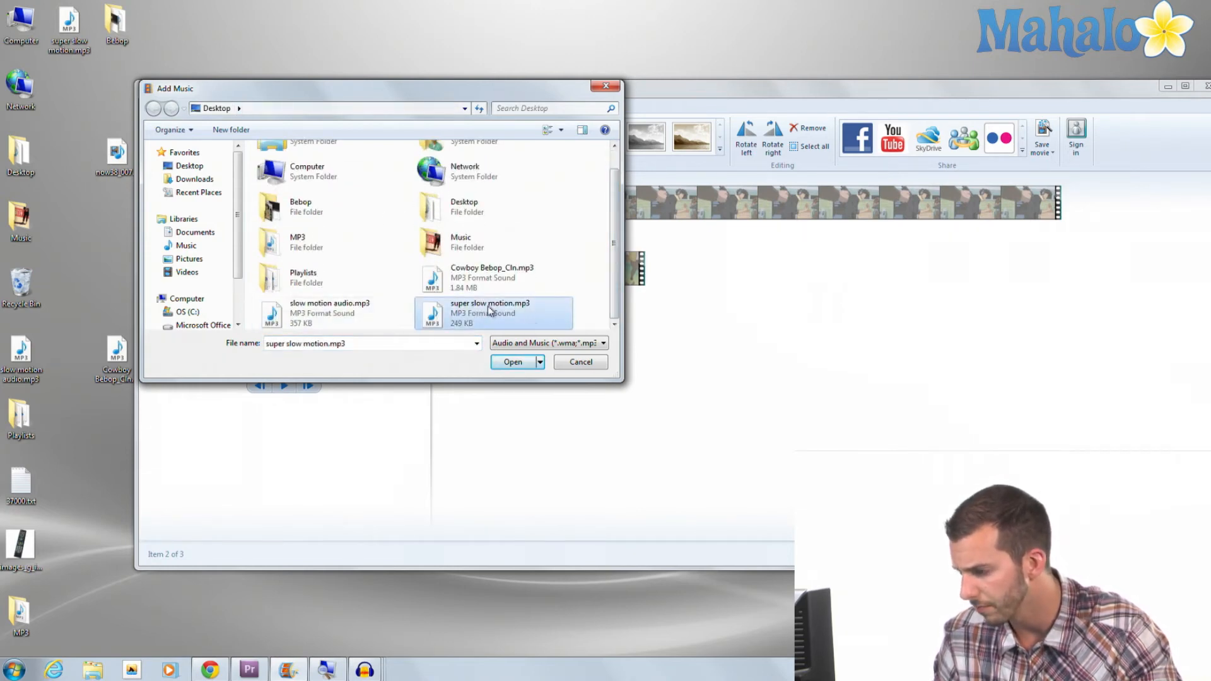
{"action": "left_click", "coordinate": [511, 362]}
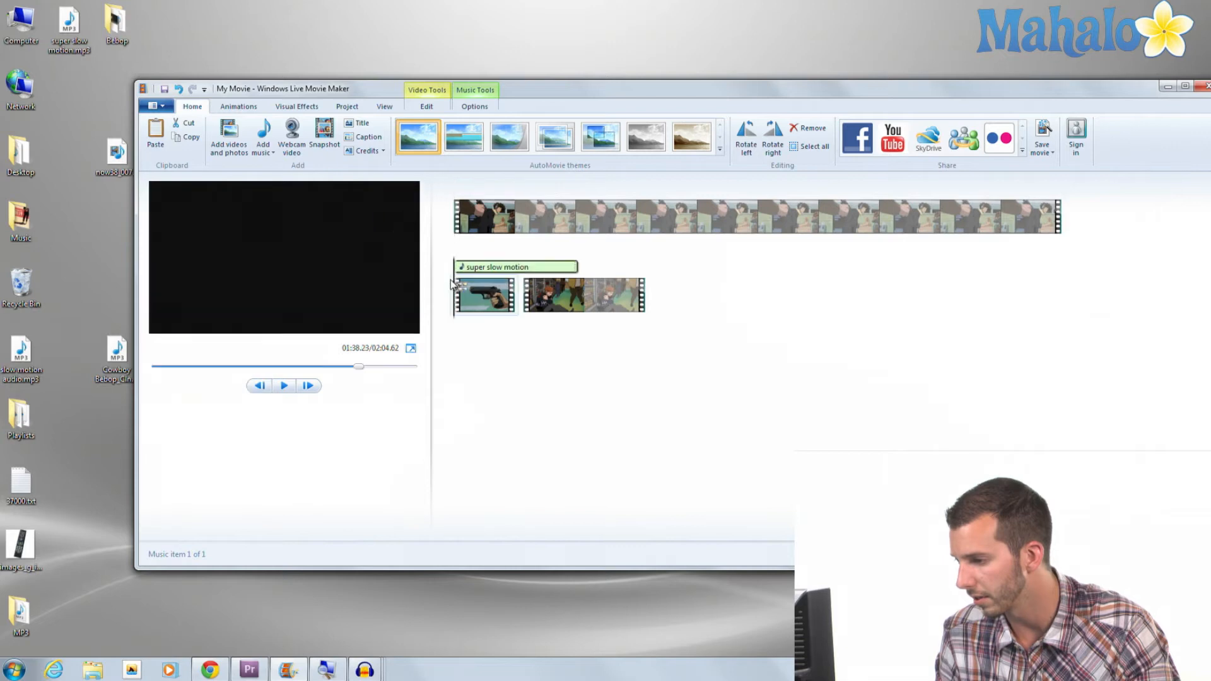
{"action": "left_click", "coordinate": [482, 294]}
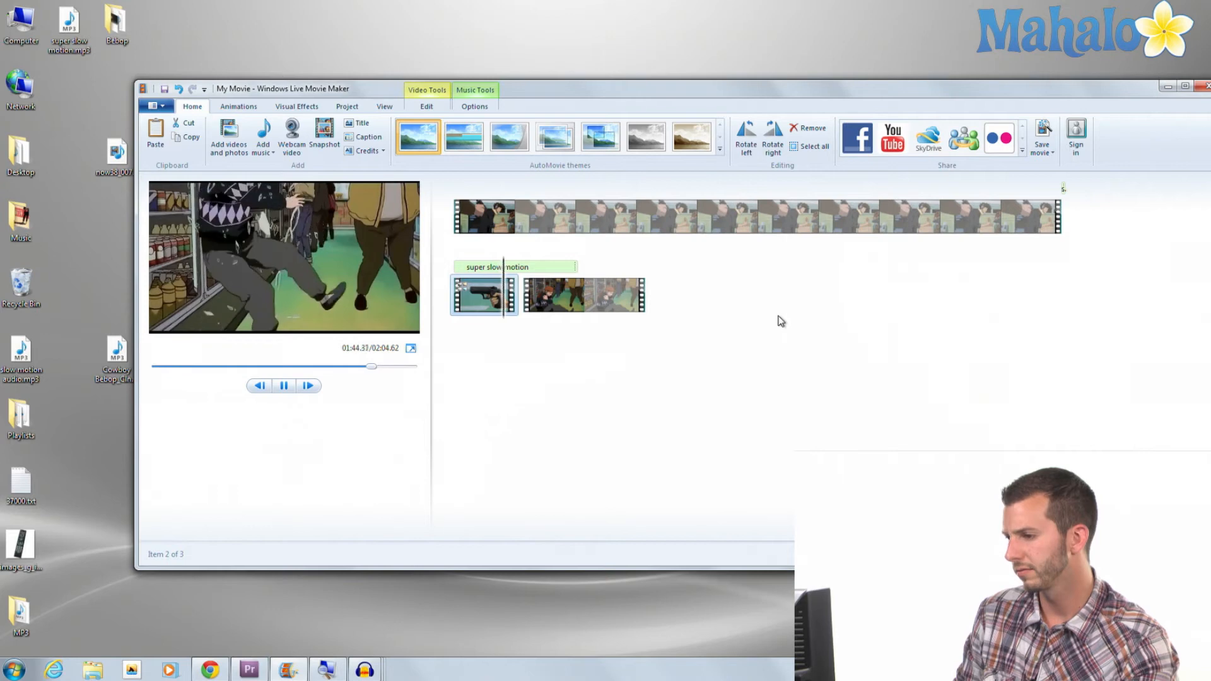
- Preview the gun clip with its new audio and step back toward the clip start
{"action": "left_click", "coordinate": [283, 386]}
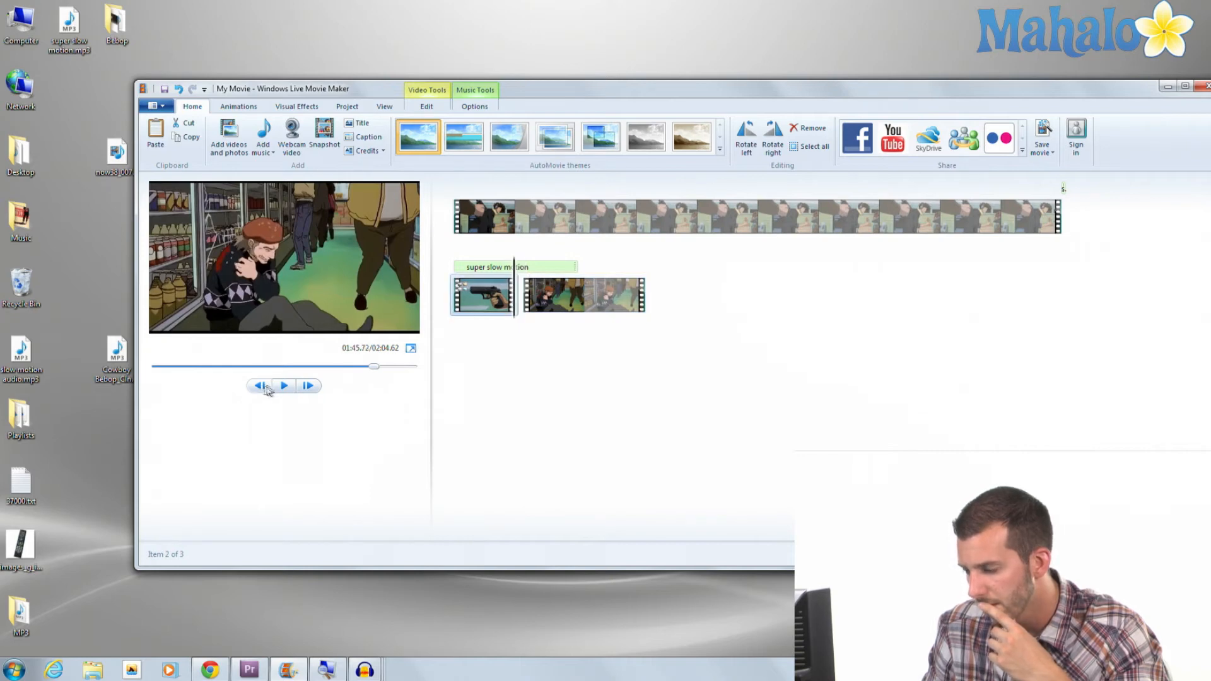
{"action": "left_click", "coordinate": [475, 106]}
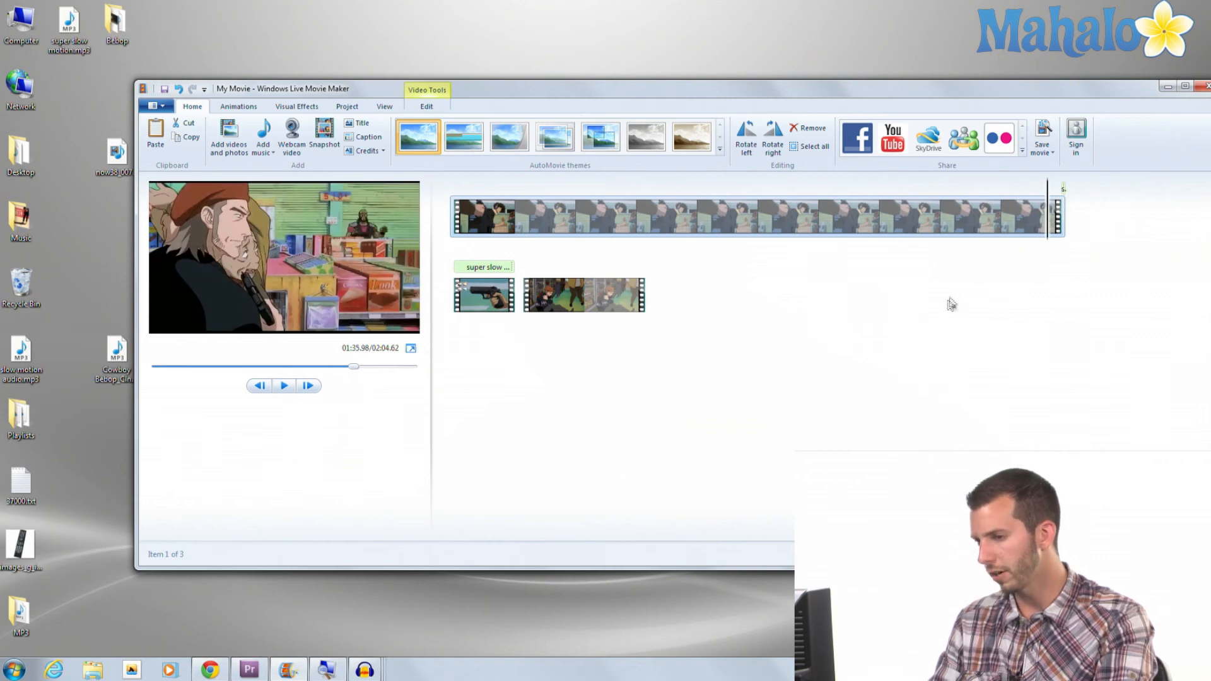
{"action": "mouse_move", "coordinate": [1038, 215]}
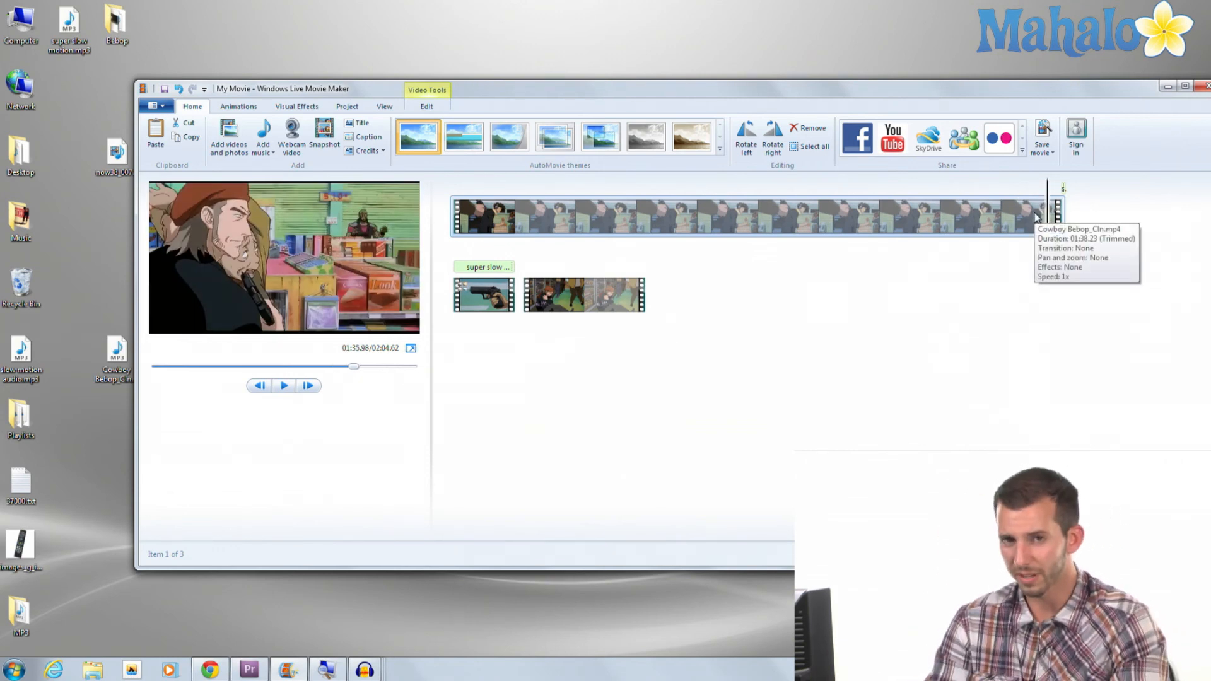
- Play the preview and show the music track's timing (start 98.22s, 0.00s–7.53s)
{"action": "left_click", "coordinate": [284, 386]}
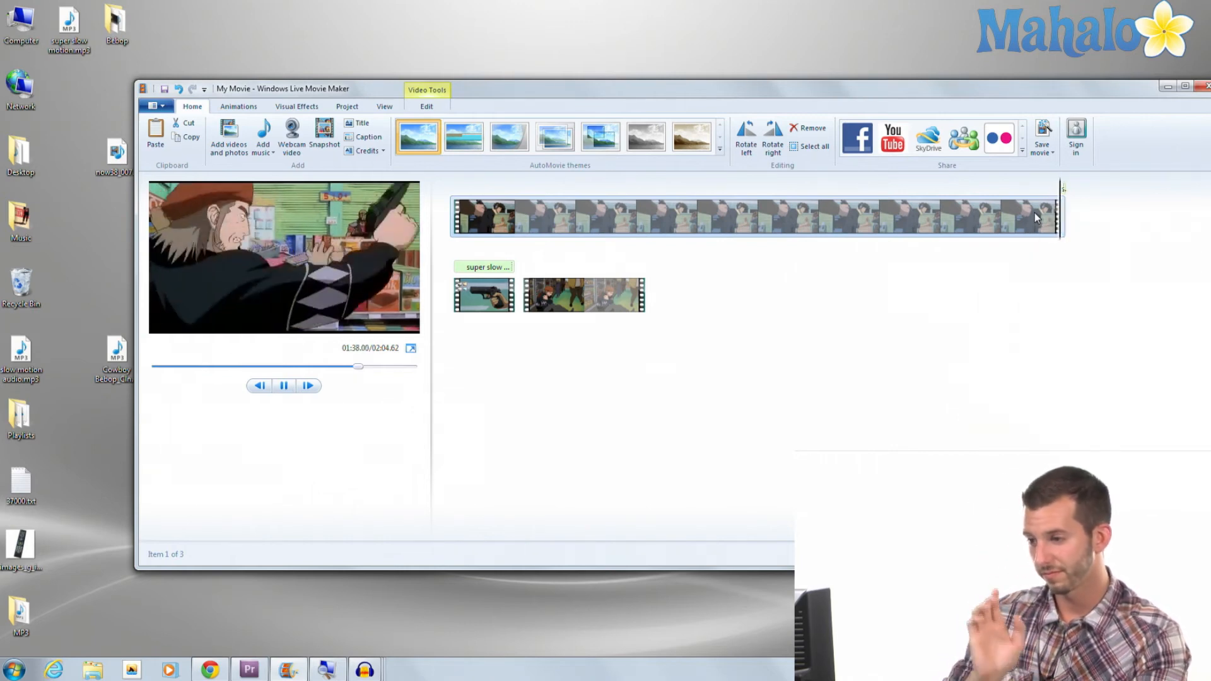
{"action": "left_click", "coordinate": [483, 295]}
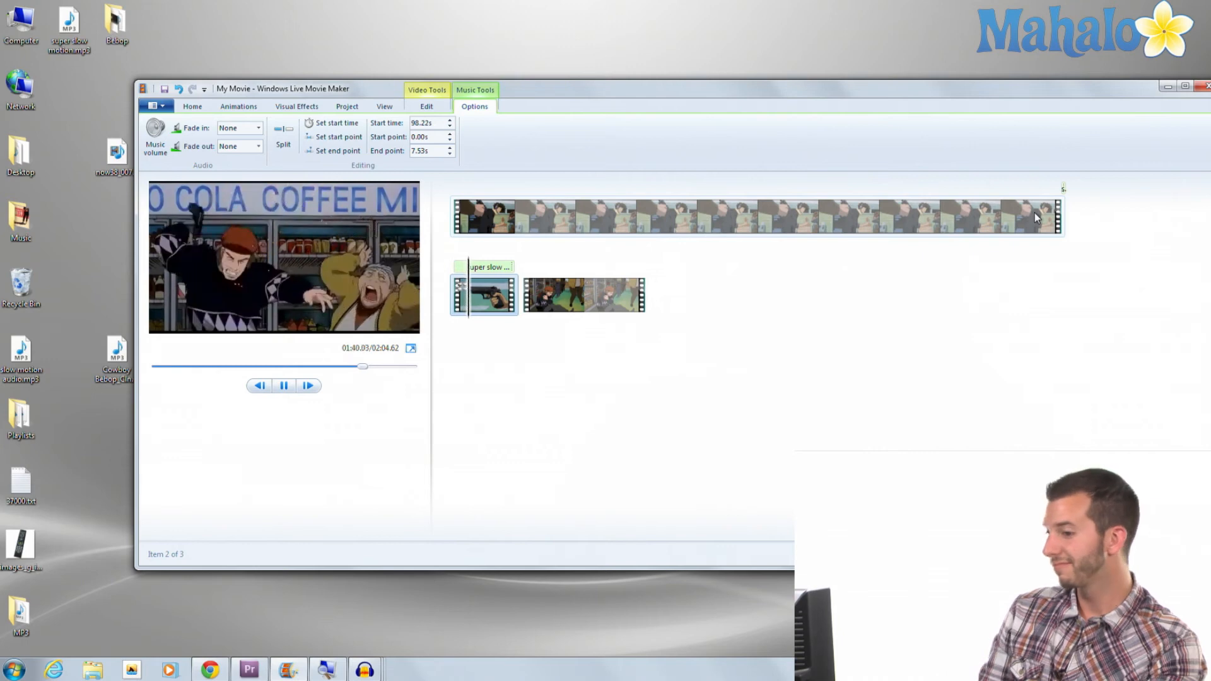